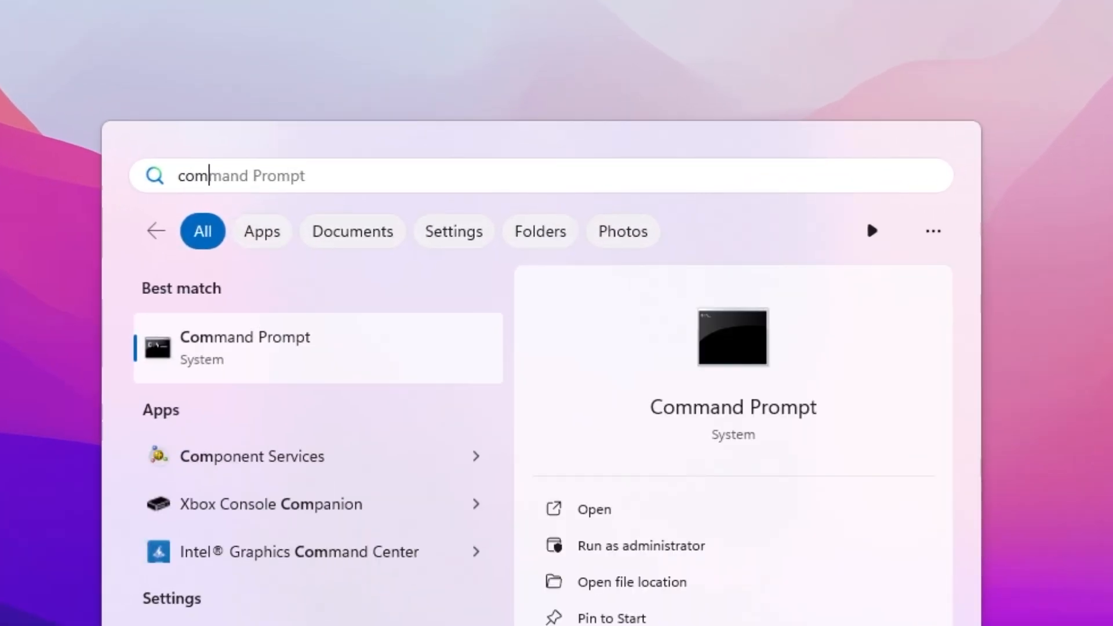
pyautogui.moveTo(651, 561)
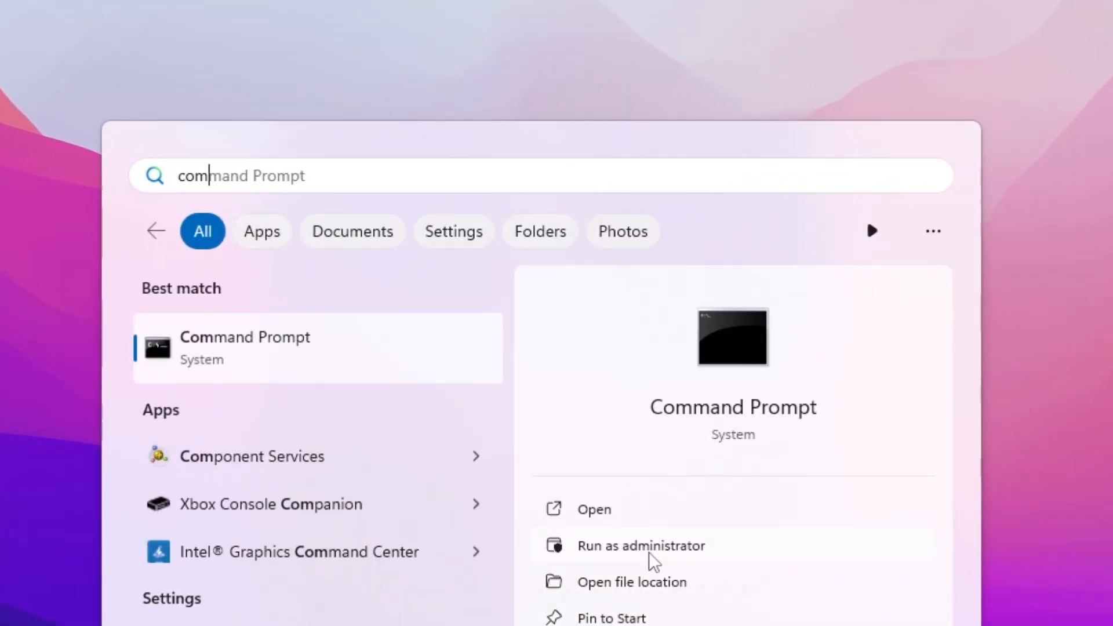
# Step: Launch Command Prompt with administrator rights from Windows Search
pyautogui.click(640, 544)
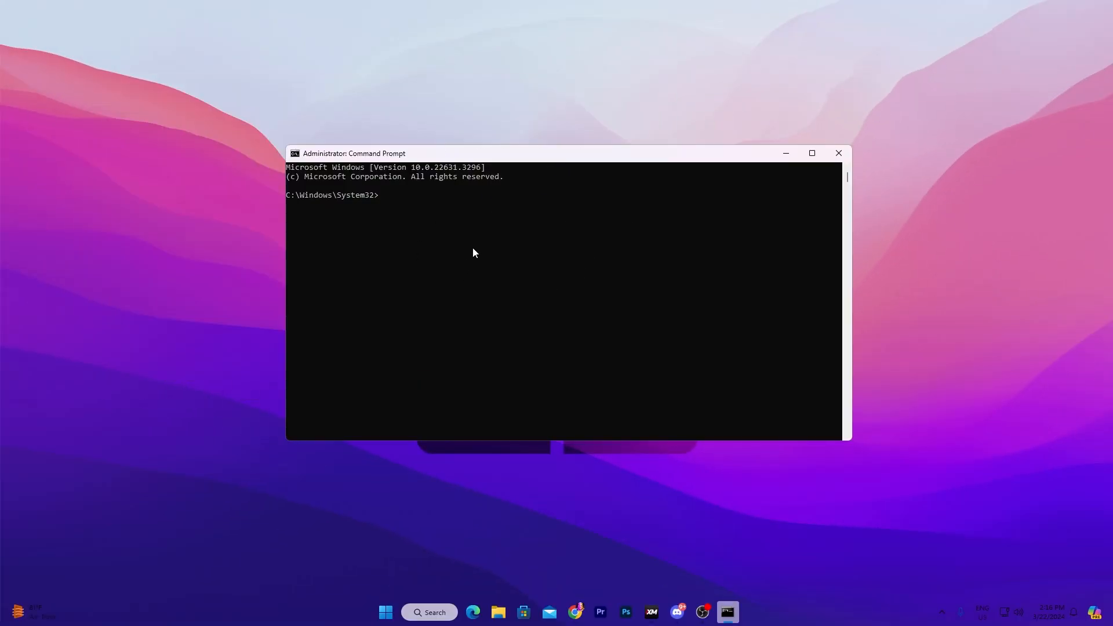
# Step: Run ipconfig /flushdns to clear the DNS resolver cache, then close the command window
pyautogui.write('ipconfig')
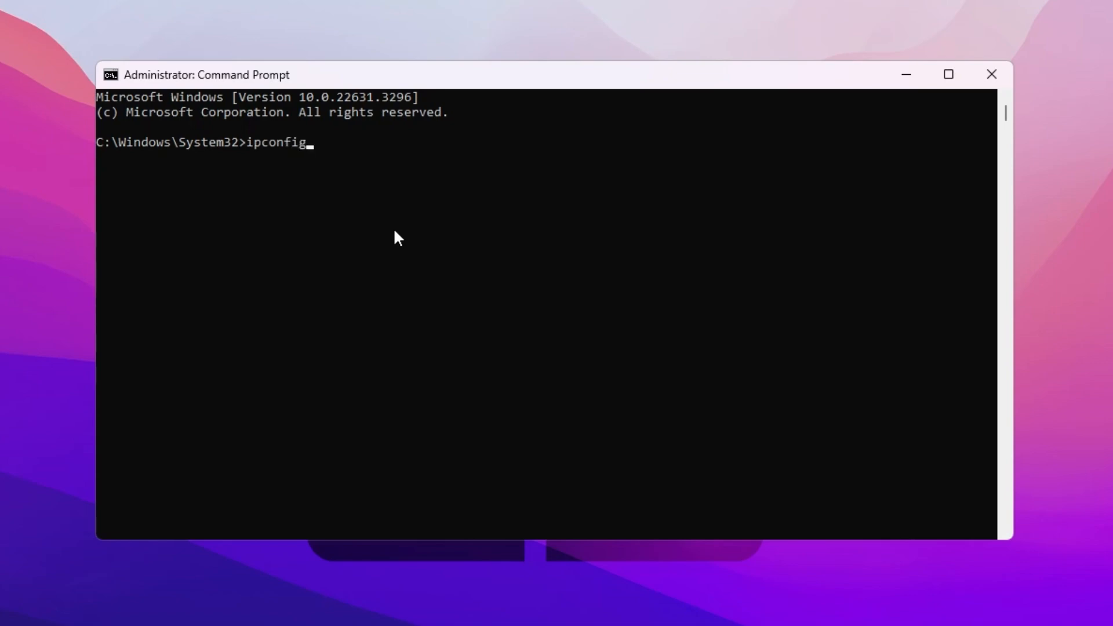
pyautogui.write('/f;')
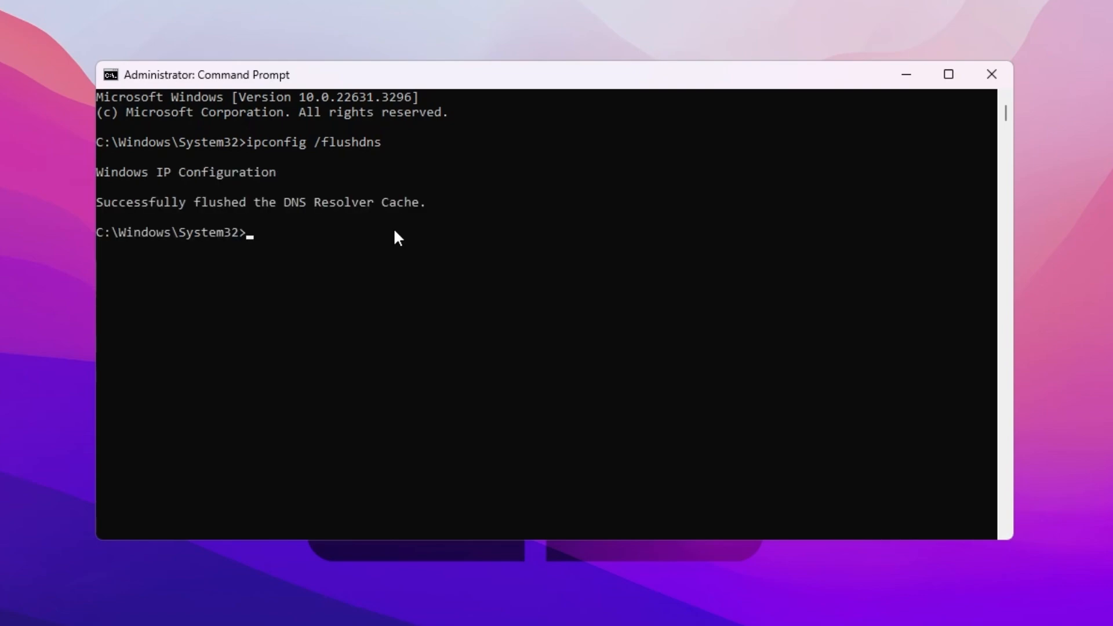
pyautogui.moveTo(259, 204)
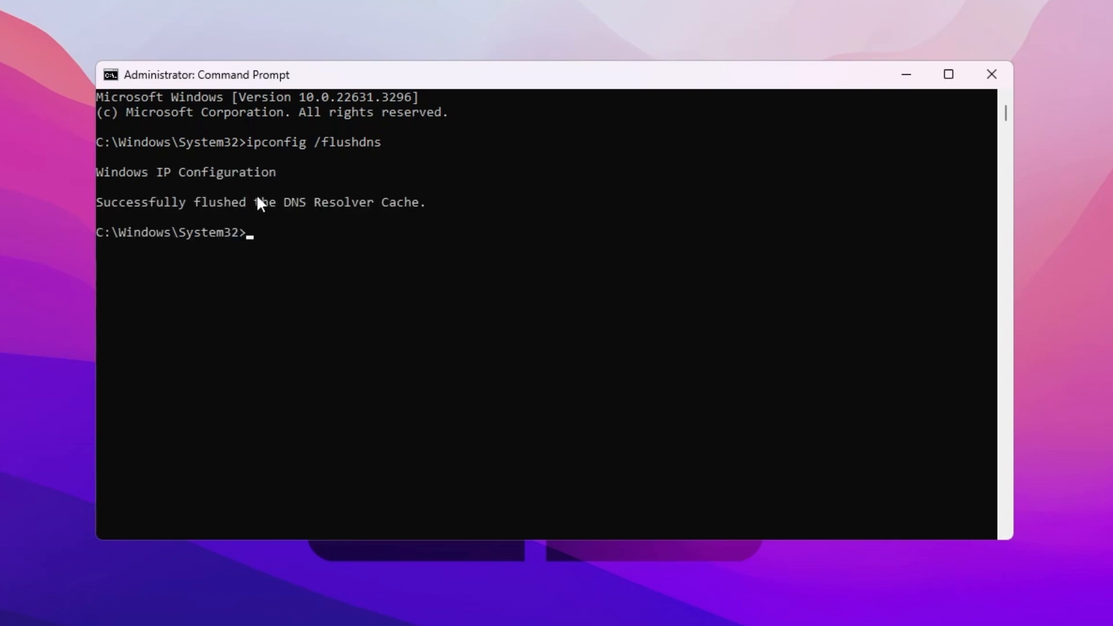
pyautogui.moveTo(536, 234)
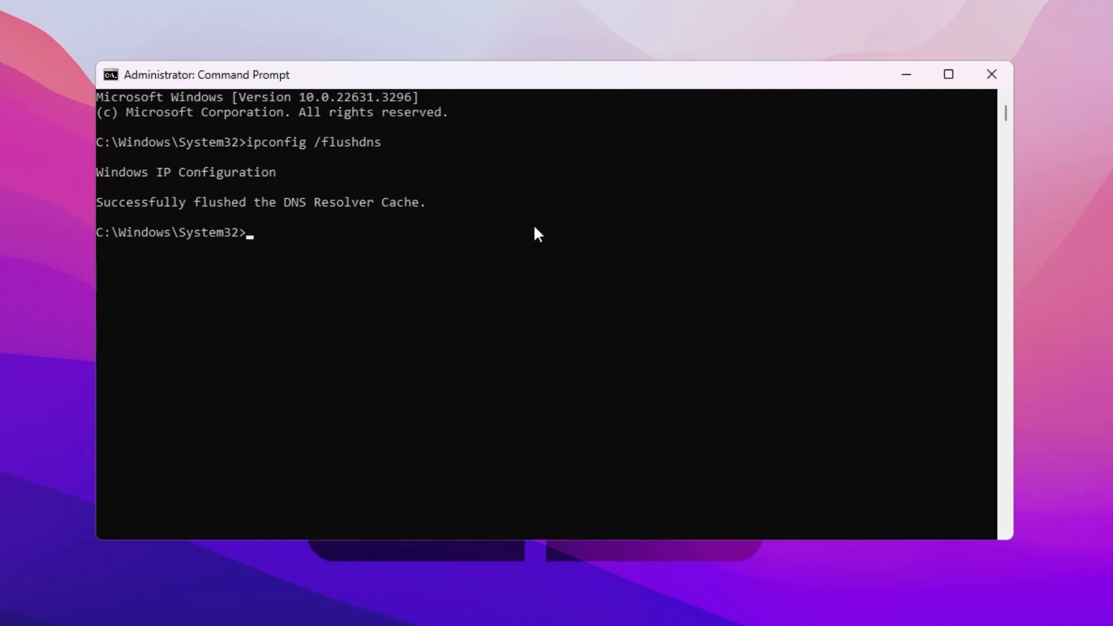
pyautogui.click(991, 75)
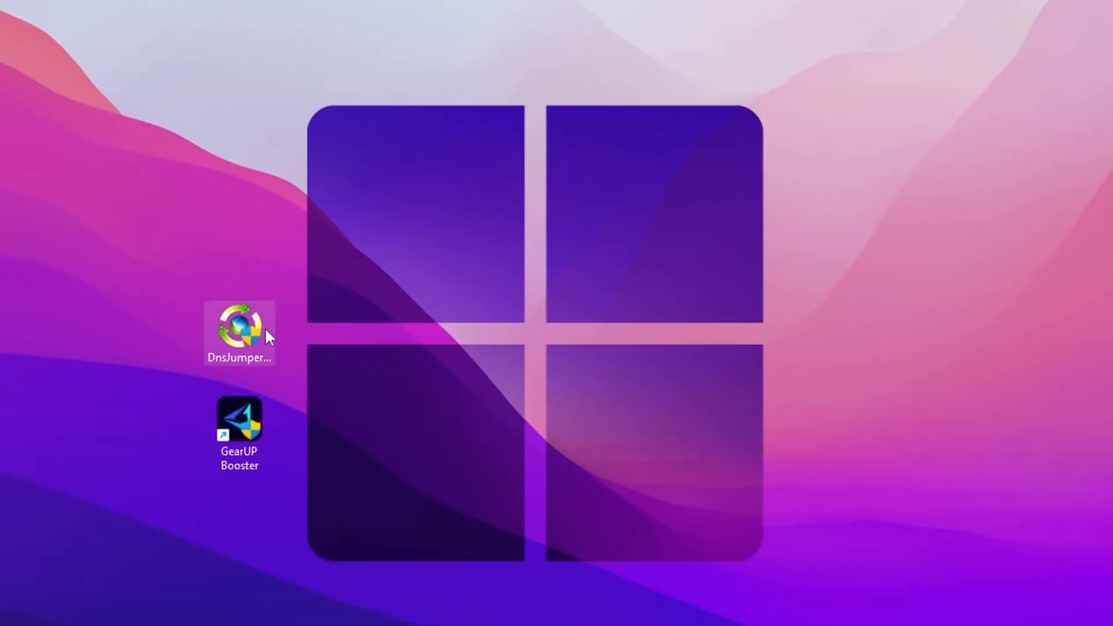
pyautogui.moveTo(217, 428)
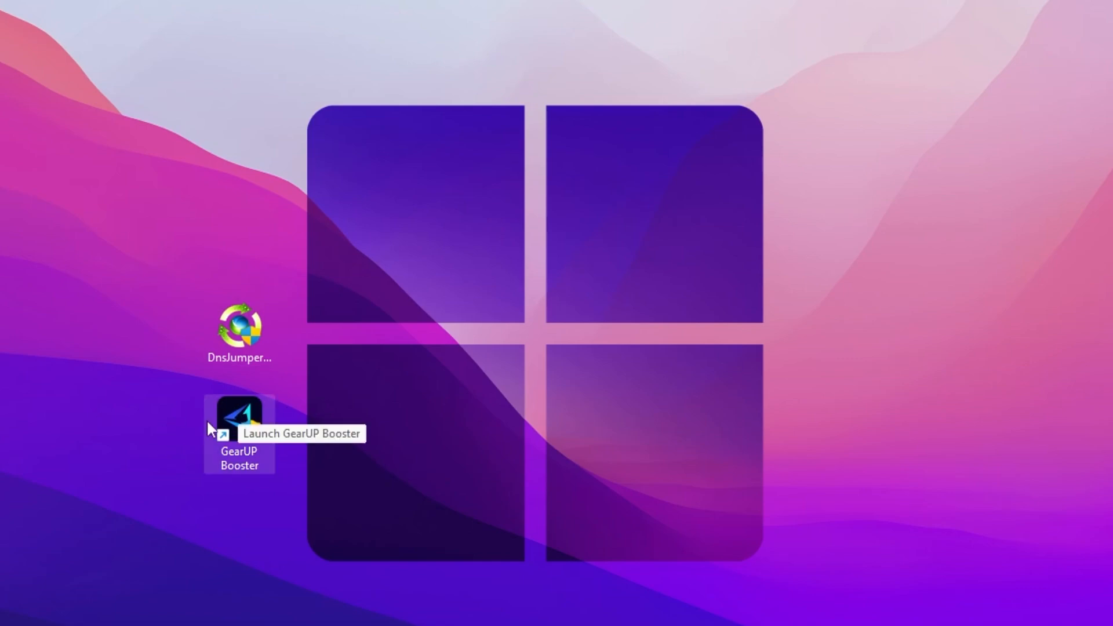
# Step: Launch DNS Jumper and select the Realtek Gaming 2.5GbE Family Controller as the network adapter
pyautogui.doubleClick(239, 332)
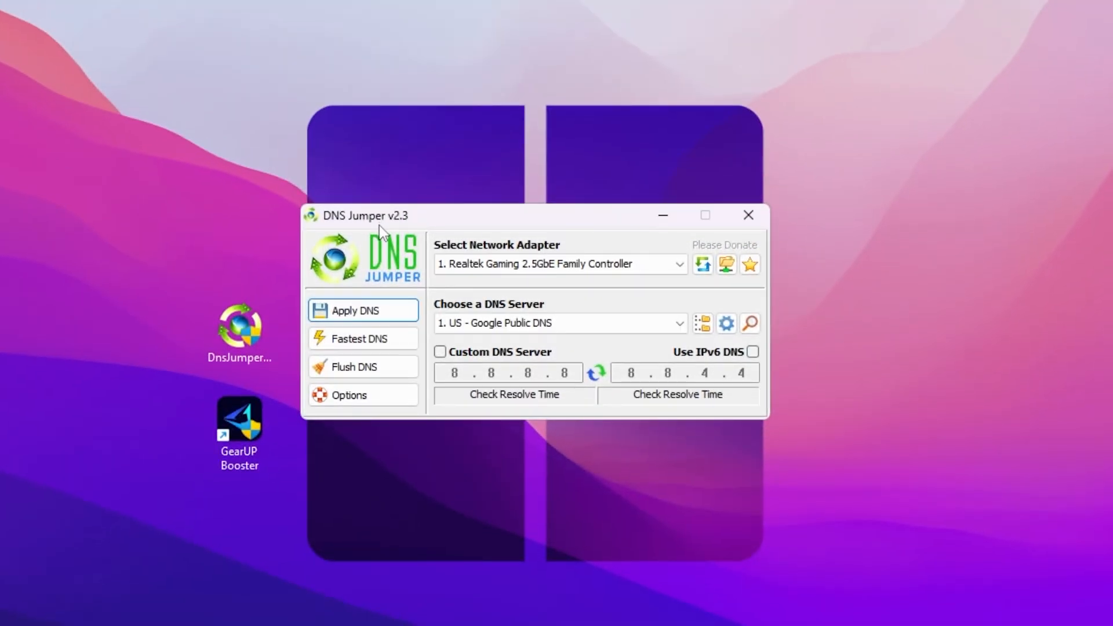
pyautogui.moveTo(461, 254)
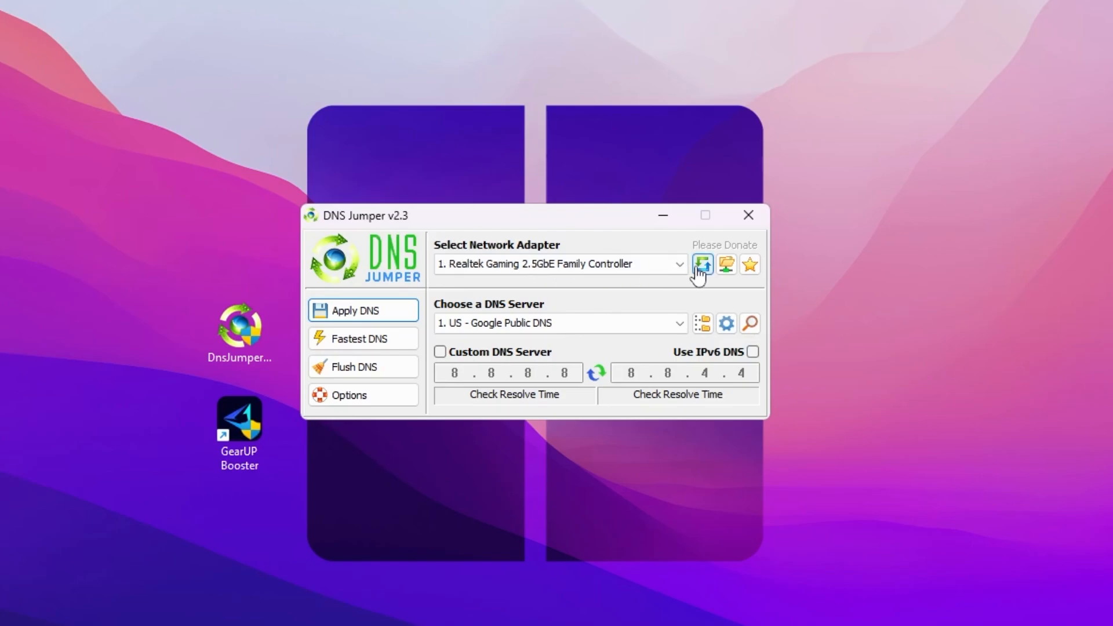
pyautogui.click(678, 263)
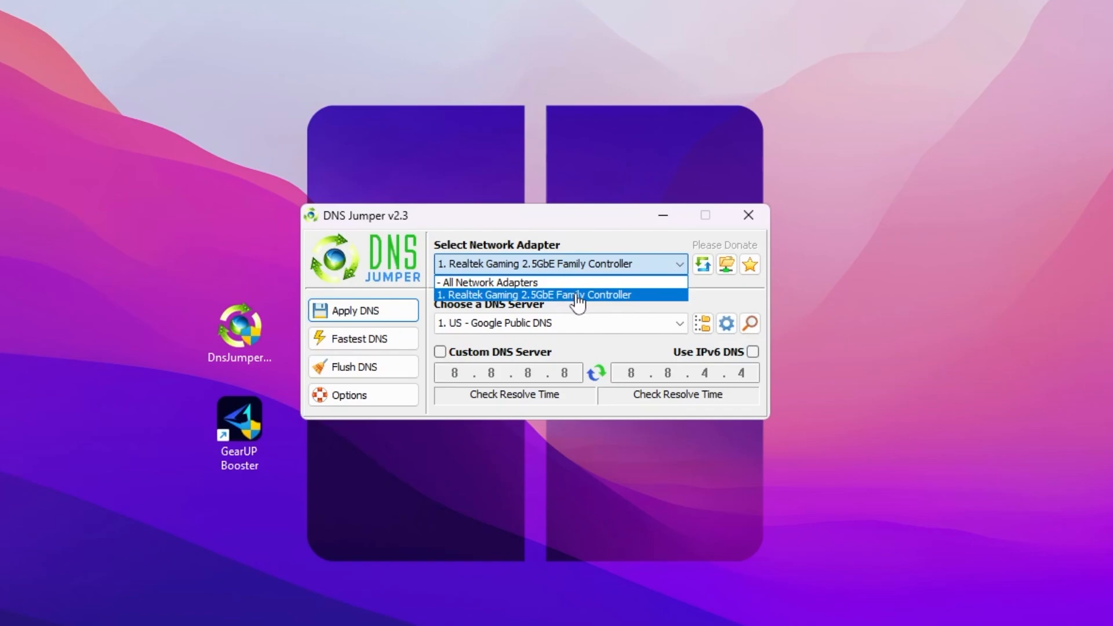
pyautogui.click(533, 295)
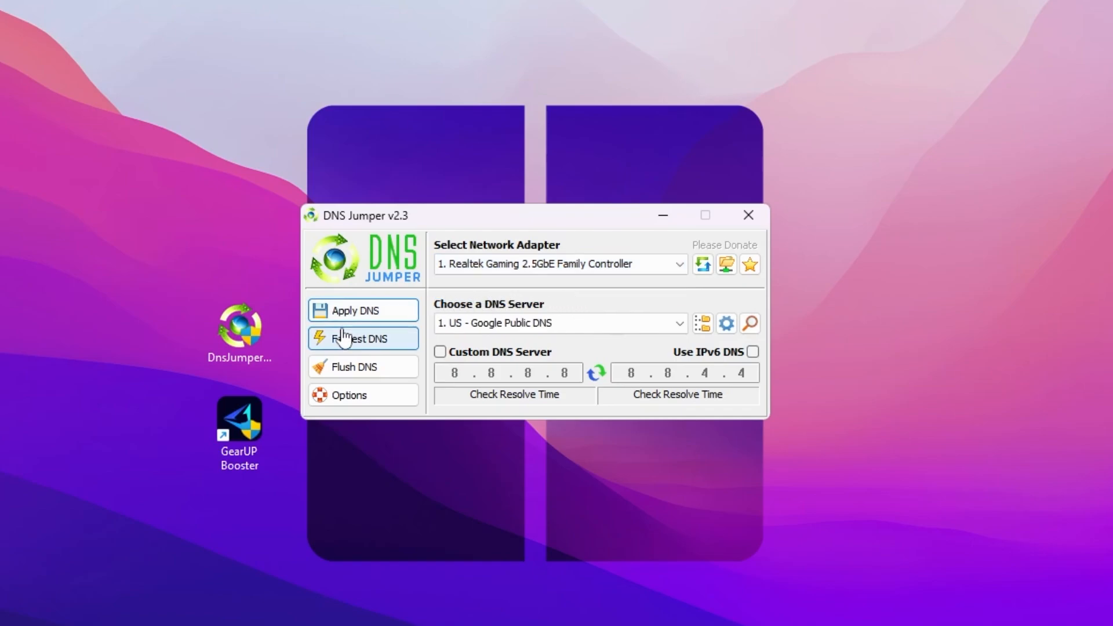
# Step: Run the Fastest DNS test to measure response times of all listed DNS servers
pyautogui.click(362, 338)
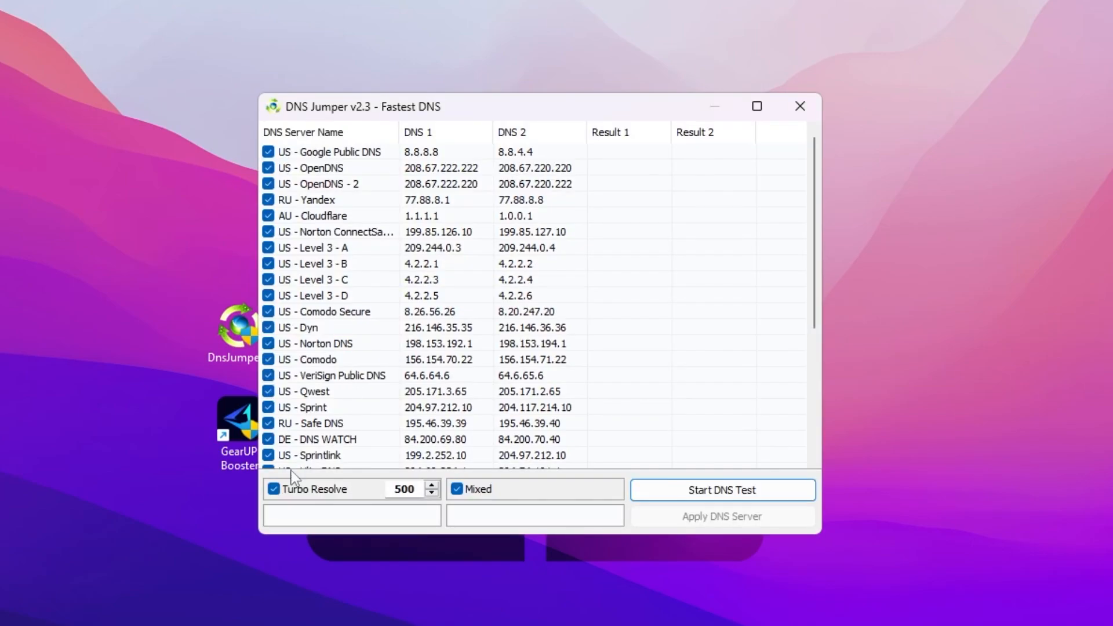
pyautogui.moveTo(461, 506)
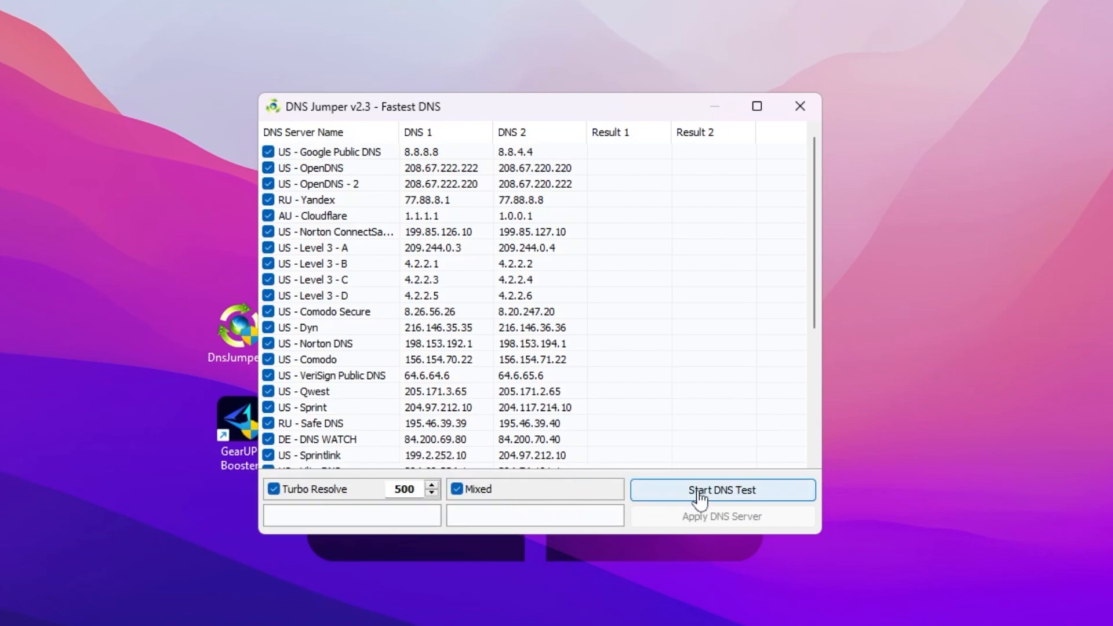
pyautogui.click(721, 489)
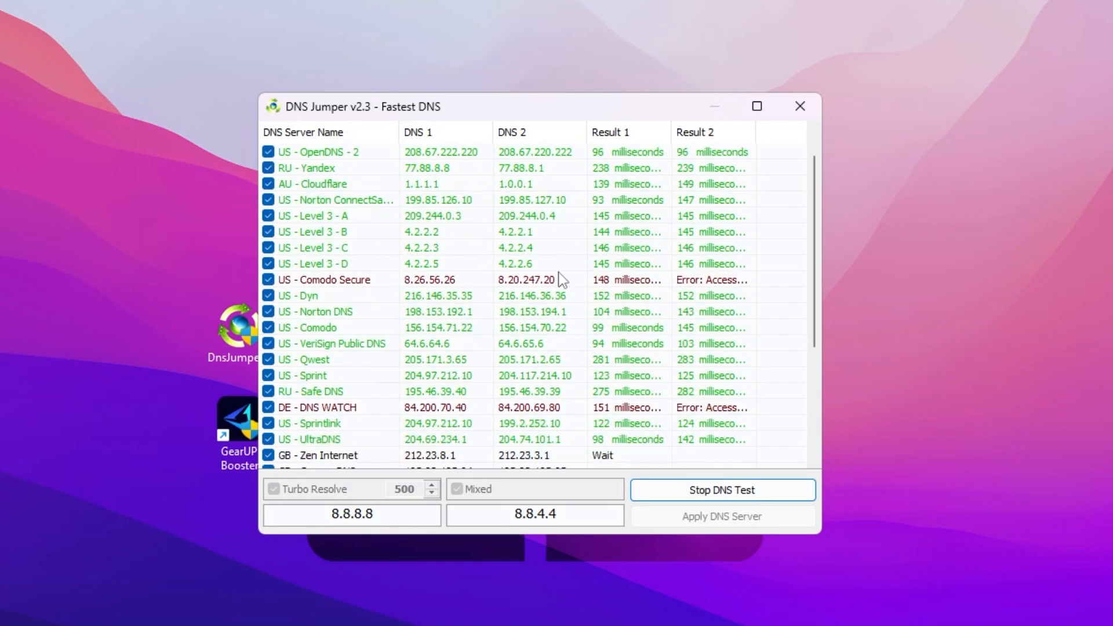
pyautogui.scroll(-3)
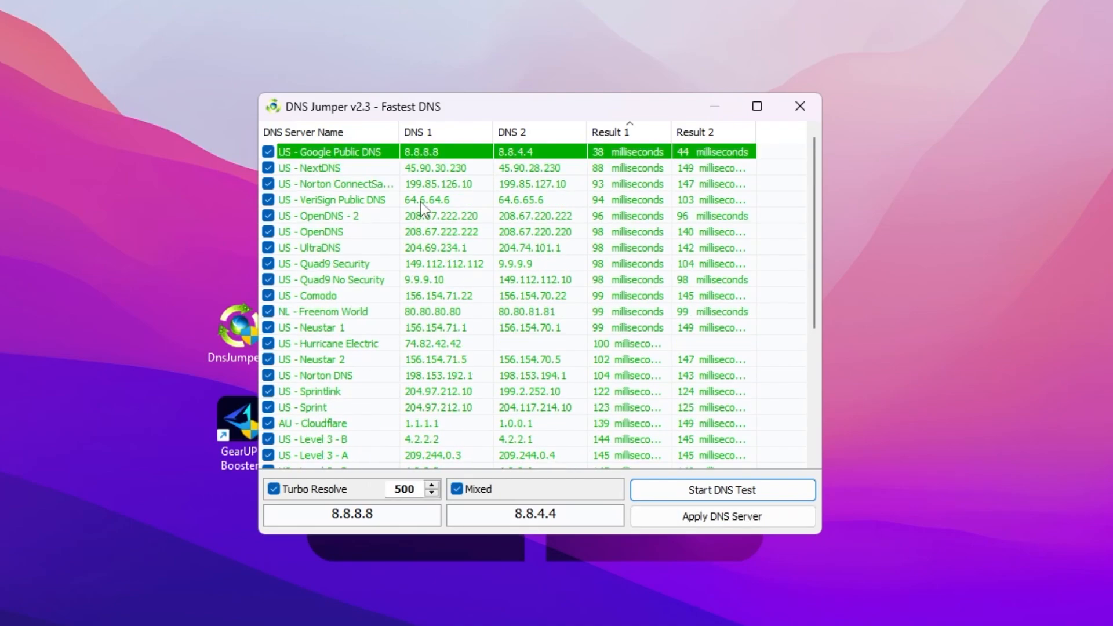
pyautogui.moveTo(582, 213)
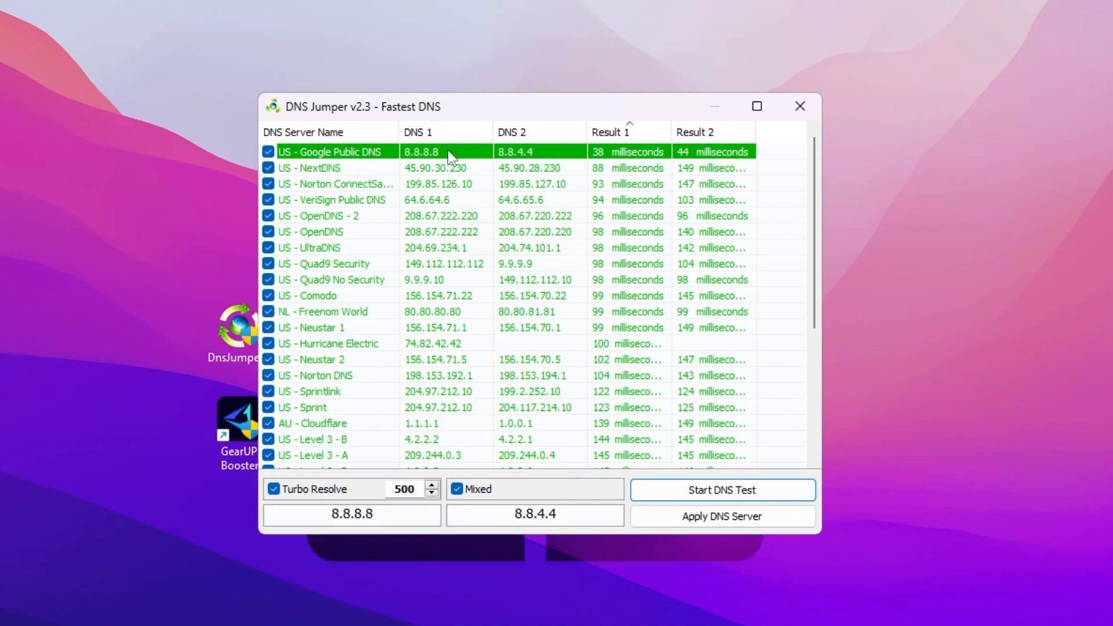
pyautogui.moveTo(646, 163)
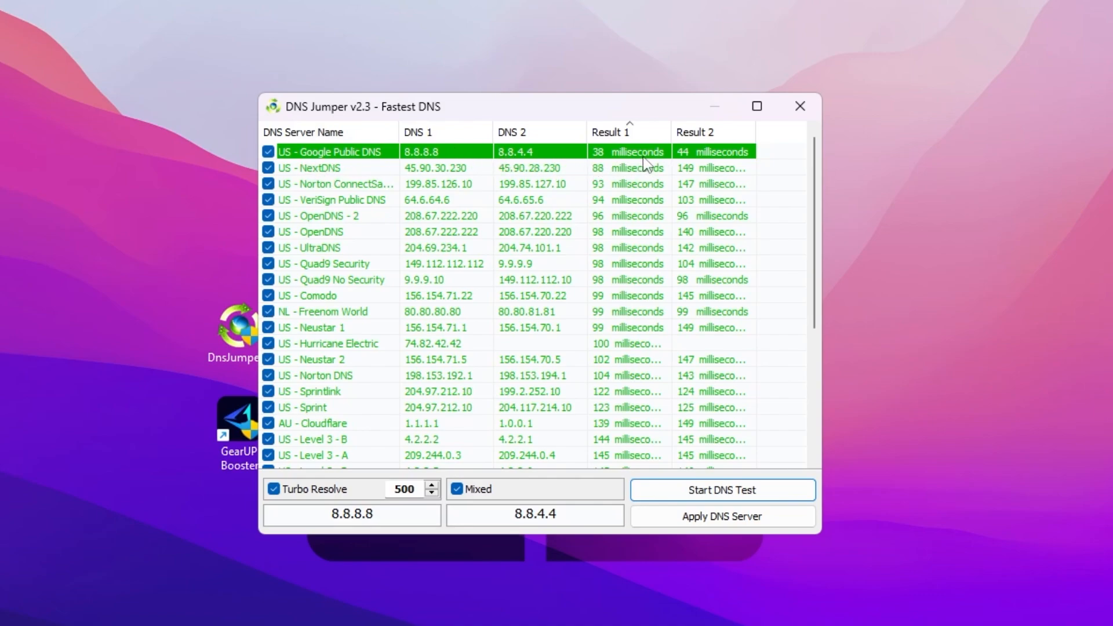
pyautogui.moveTo(639, 157)
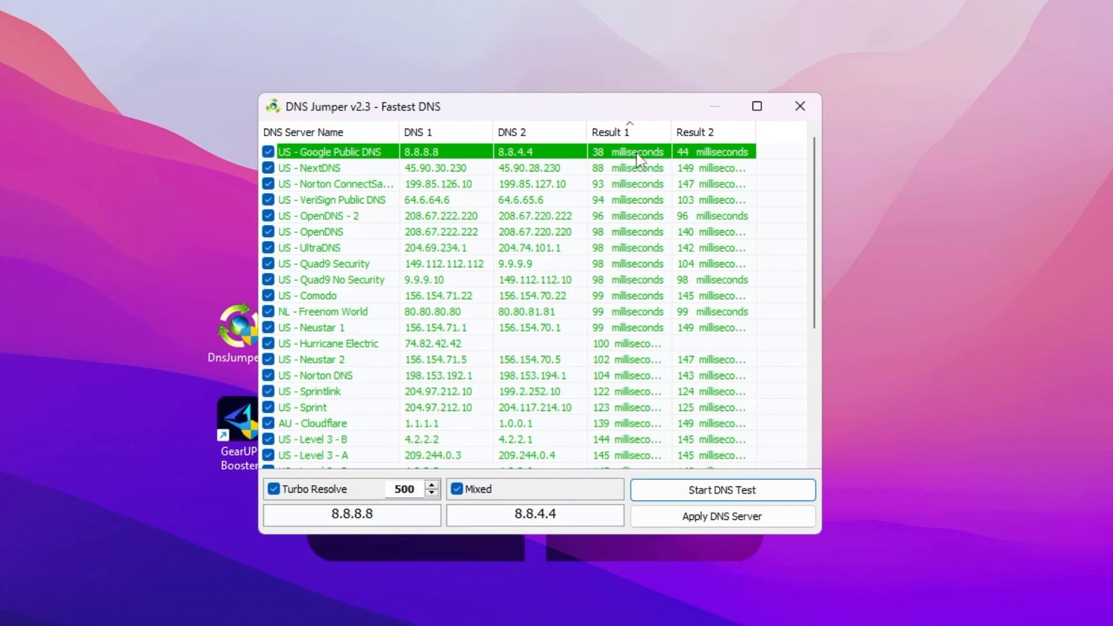
# Step: Pick the top-ranked US Google Public DNS entry (38 ms) and close the test results
pyautogui.rightClick(334, 151)
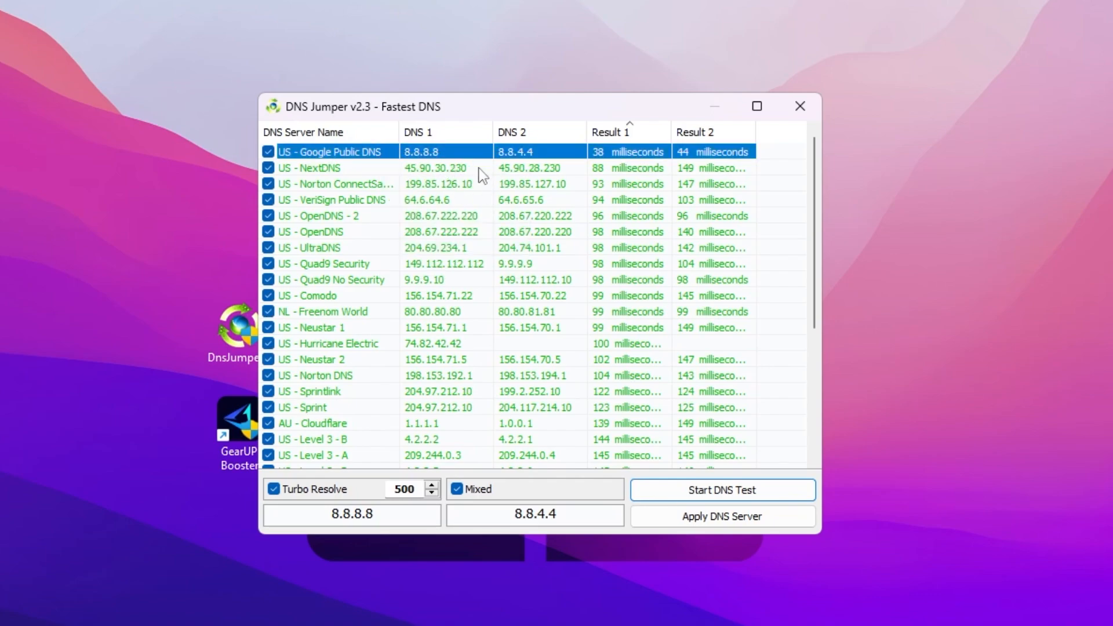
pyautogui.moveTo(429, 158)
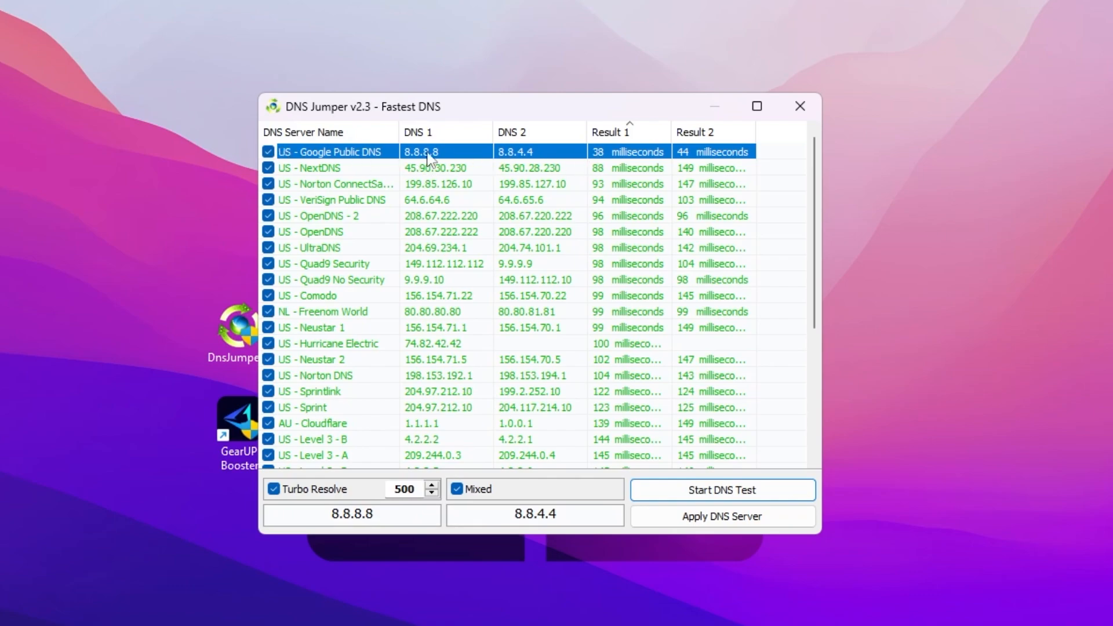
pyautogui.moveTo(800, 106)
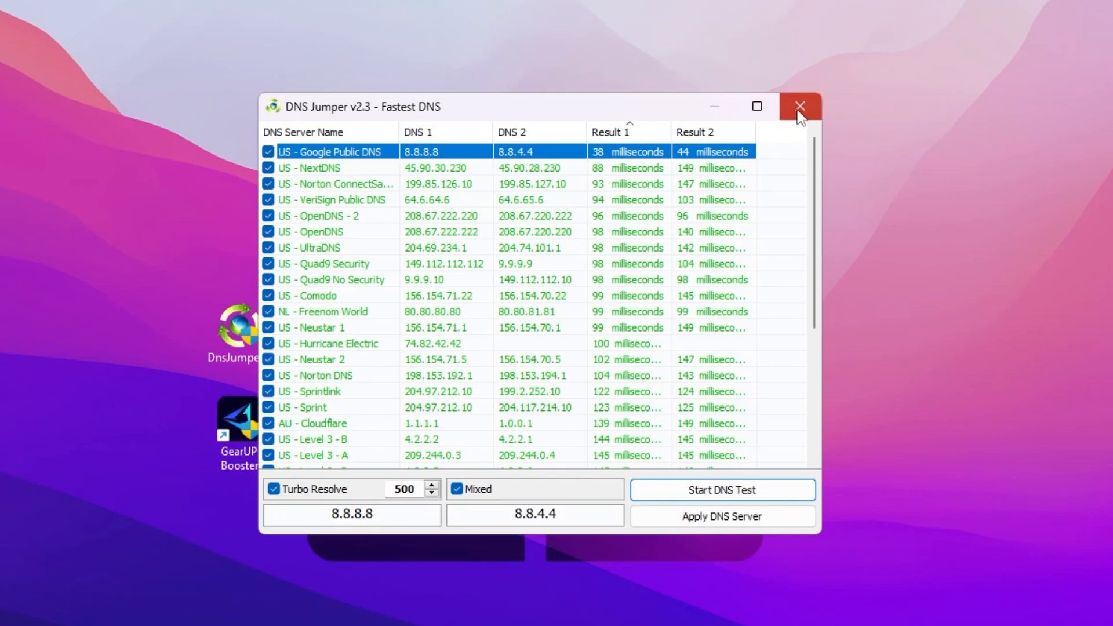
pyautogui.click(800, 107)
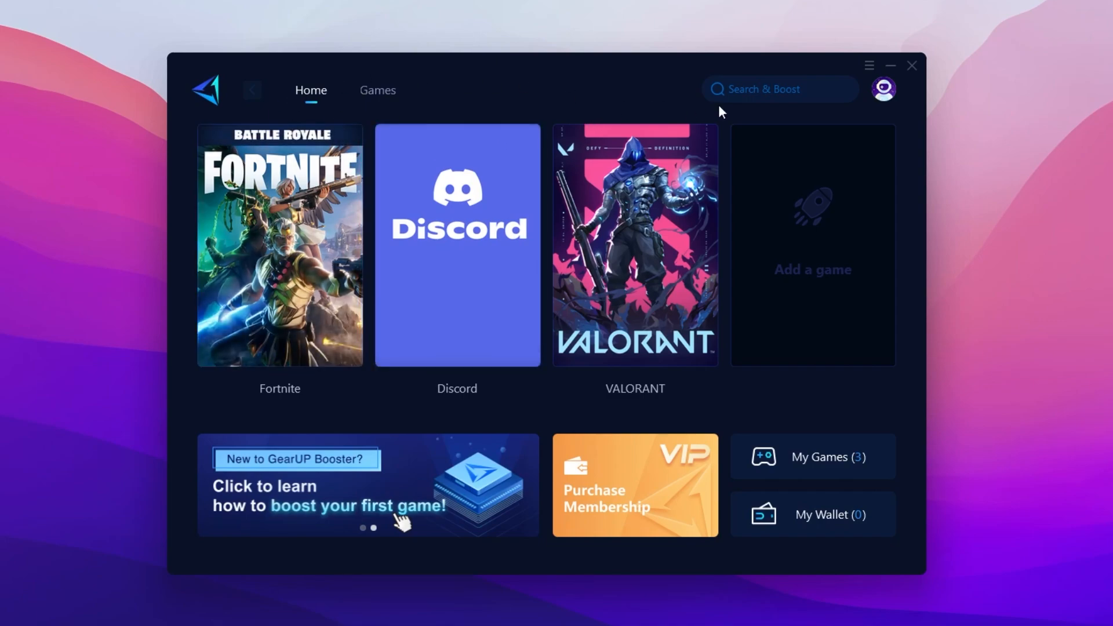
pyautogui.moveTo(883, 90)
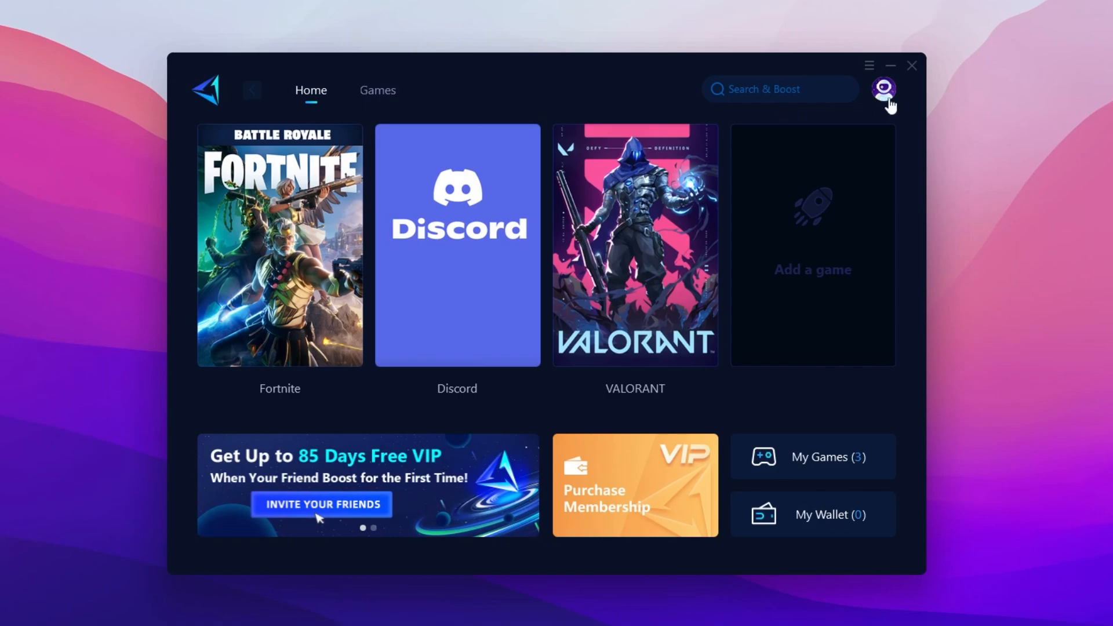
# Step: View the GearUP Booster home page listing Fortnite, Discord and VALORANT
pyautogui.click(883, 90)
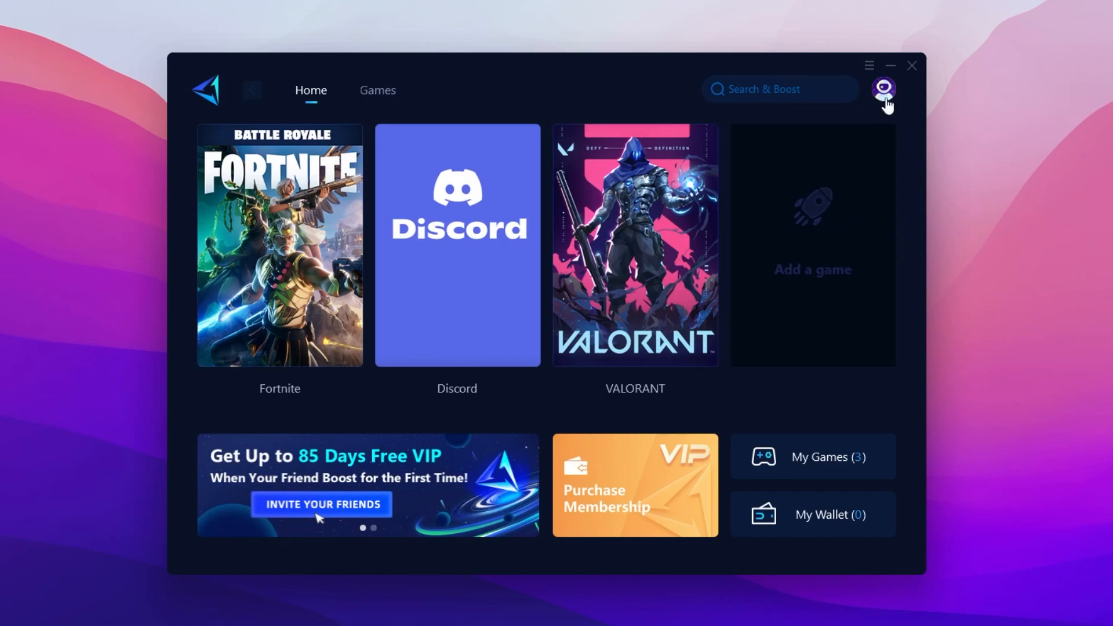
pyautogui.click(882, 90)
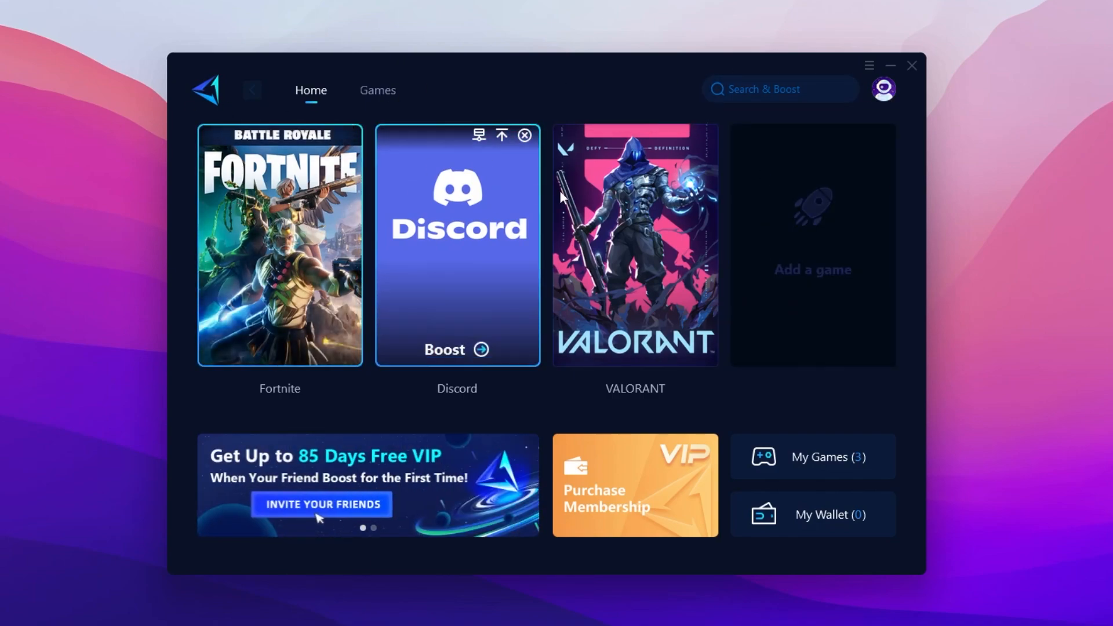
pyautogui.moveTo(634, 234)
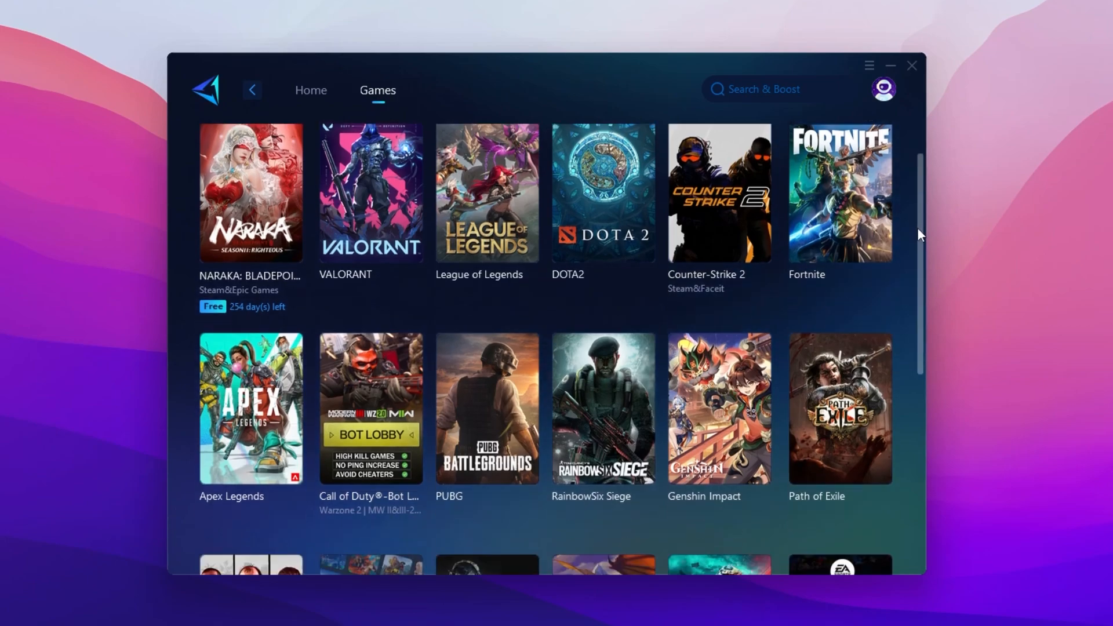
pyautogui.scroll(-3)
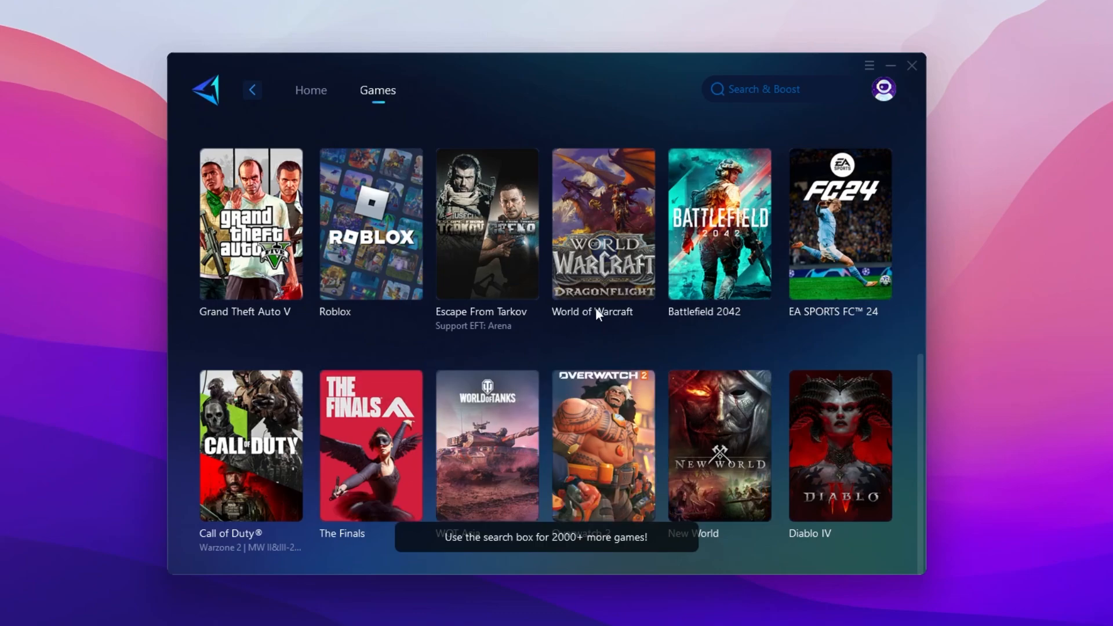
pyautogui.click(311, 90)
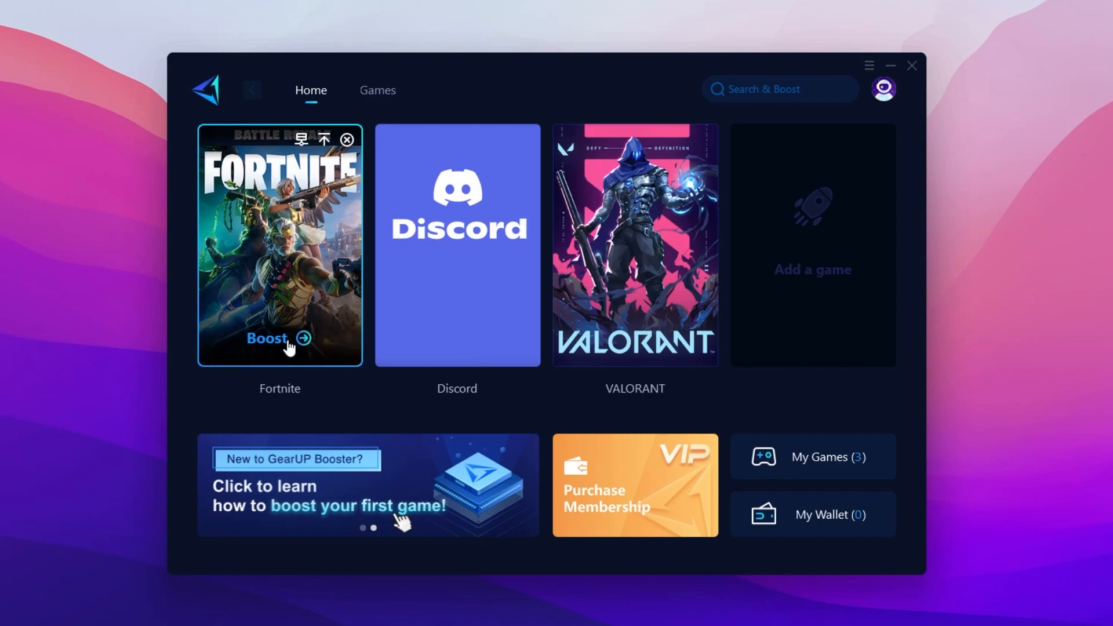
pyautogui.moveTo(271, 349)
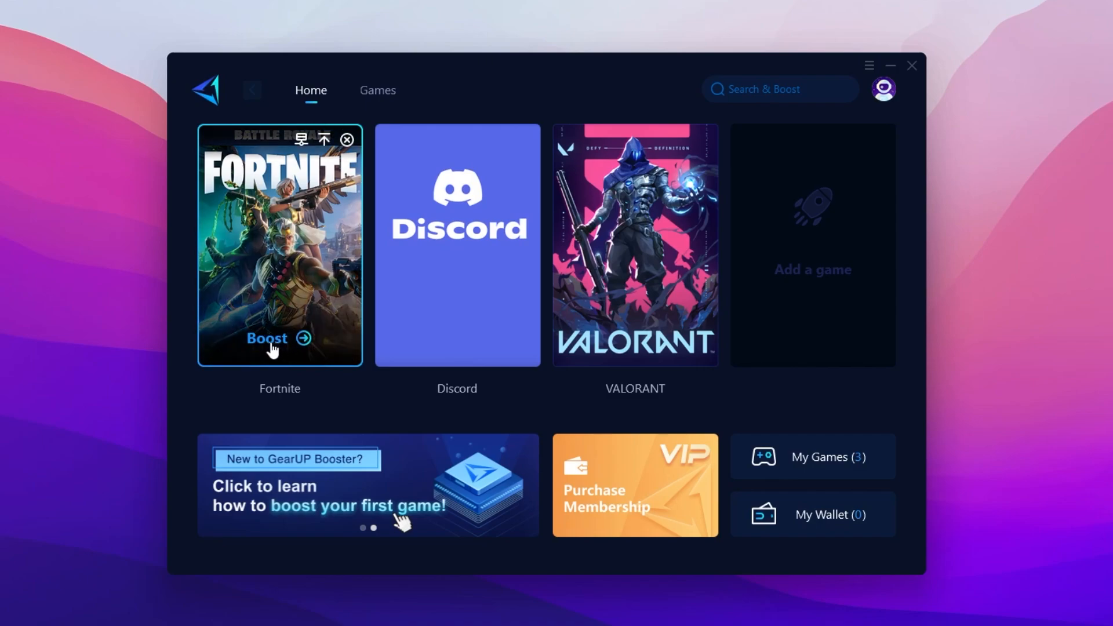
# Step: Boost Fortnite in GearUP (45 ms estimated ping) and put the booster away
pyautogui.click(274, 339)
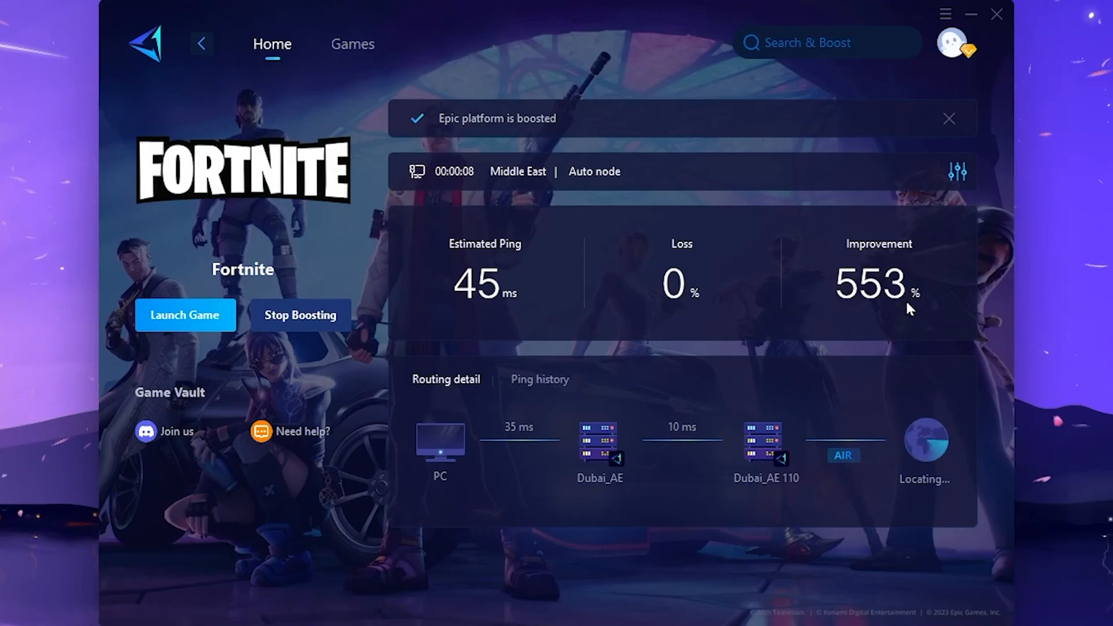
pyautogui.click(949, 118)
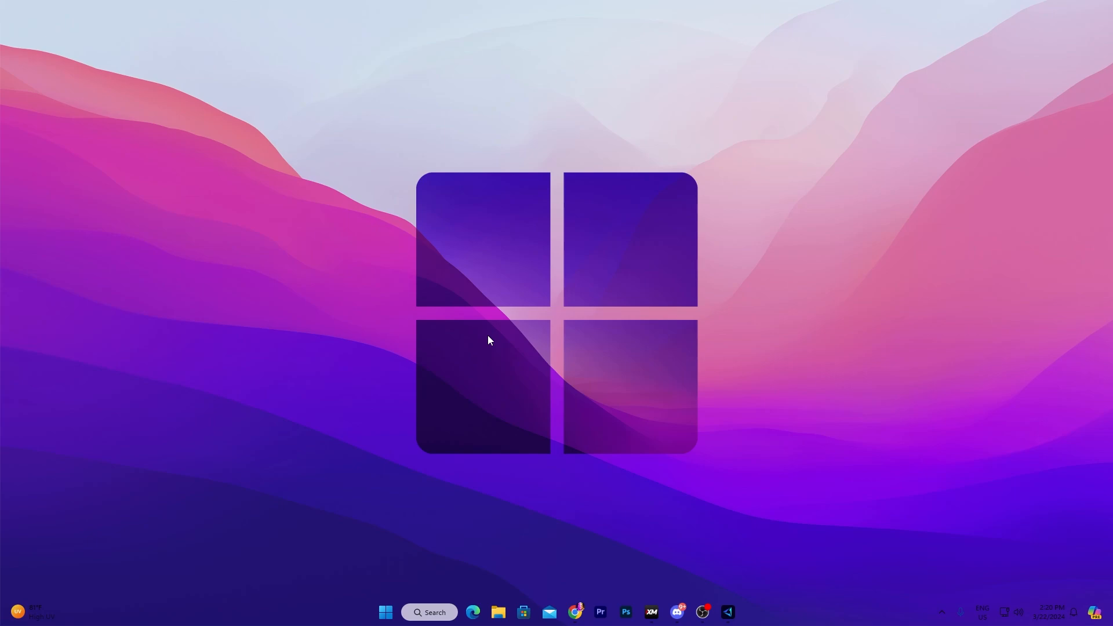
# Step: Search 'net', reach network connections and open the Ethernet adapter's properties
pyautogui.click(429, 612)
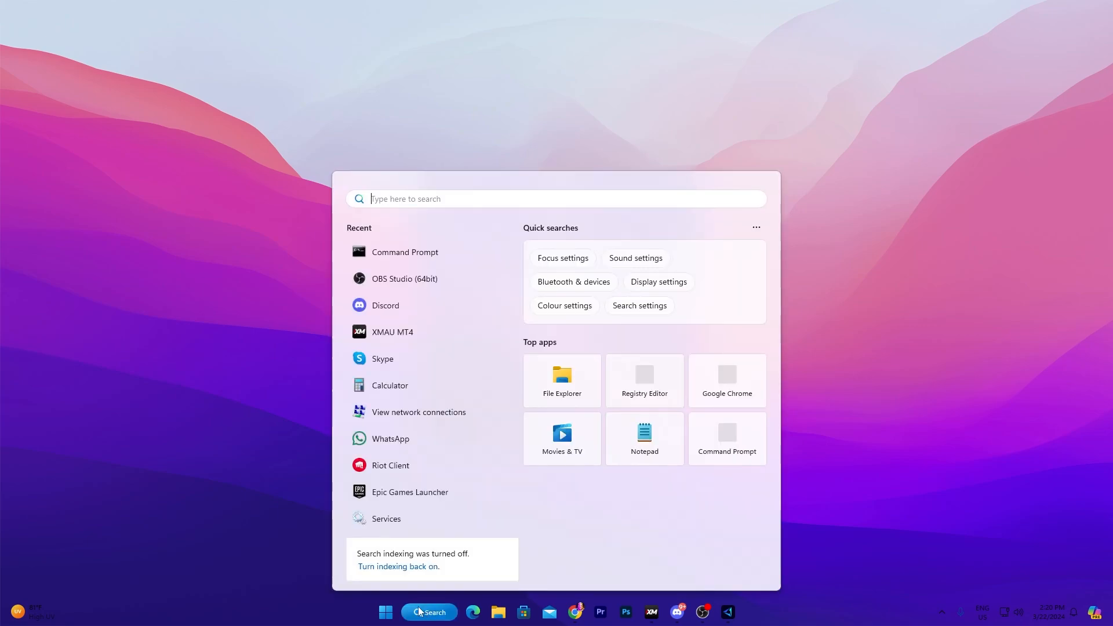
pyautogui.write('net')
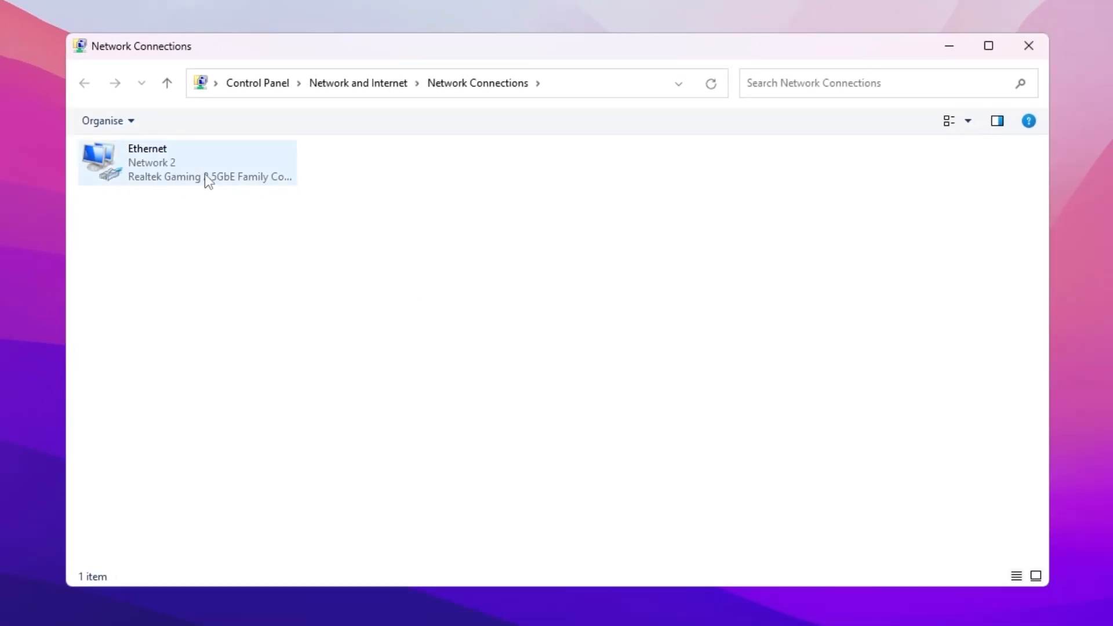
pyautogui.rightClick(187, 162)
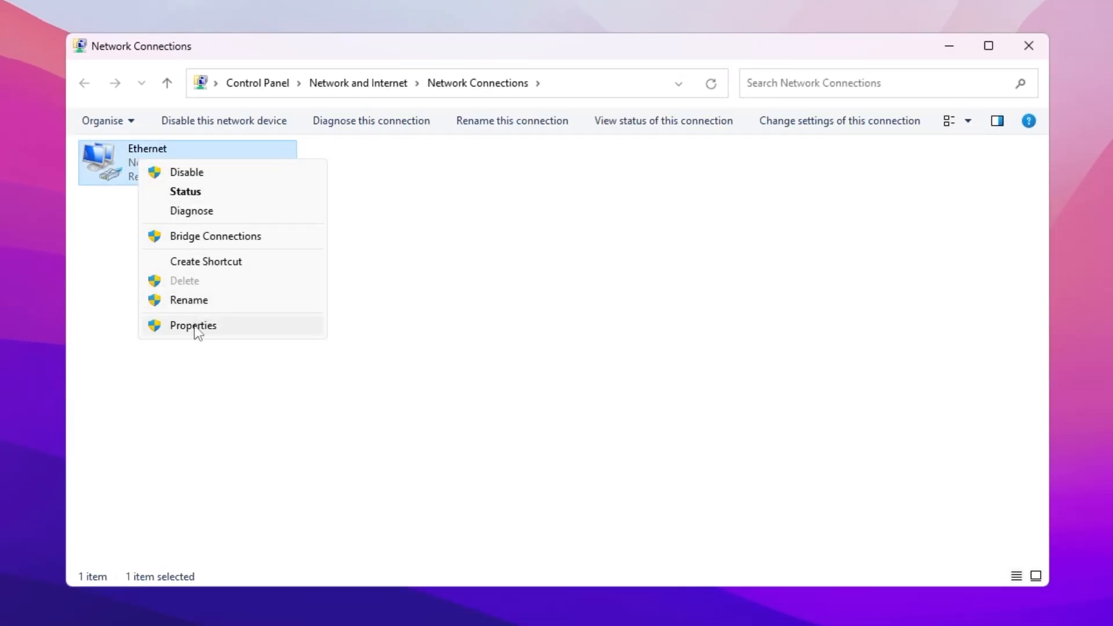
pyautogui.click(192, 325)
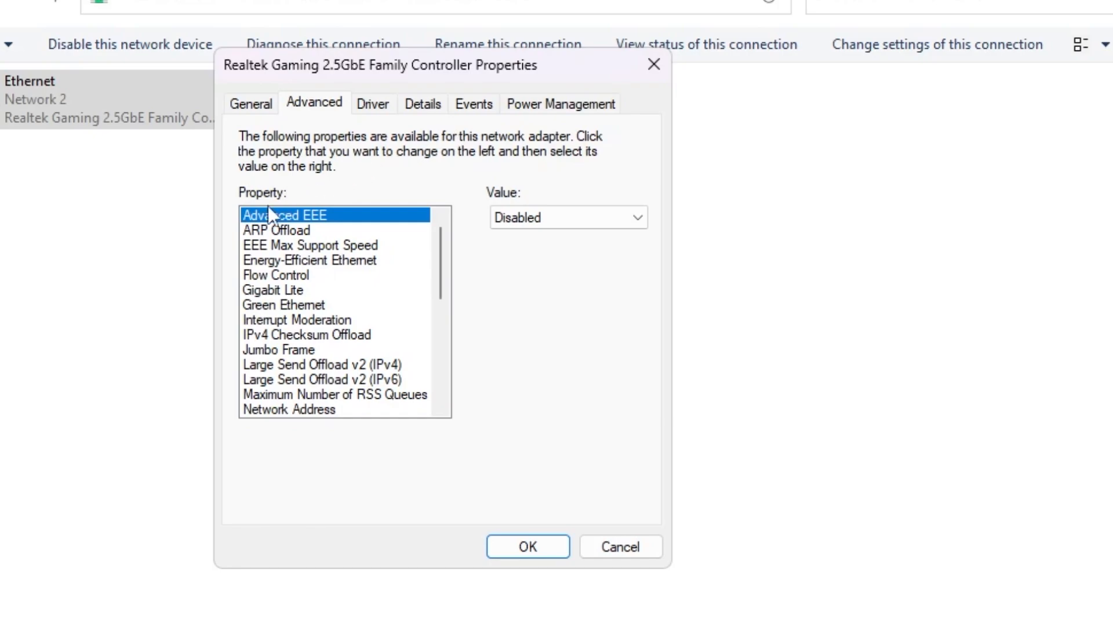
pyautogui.moveTo(324, 227)
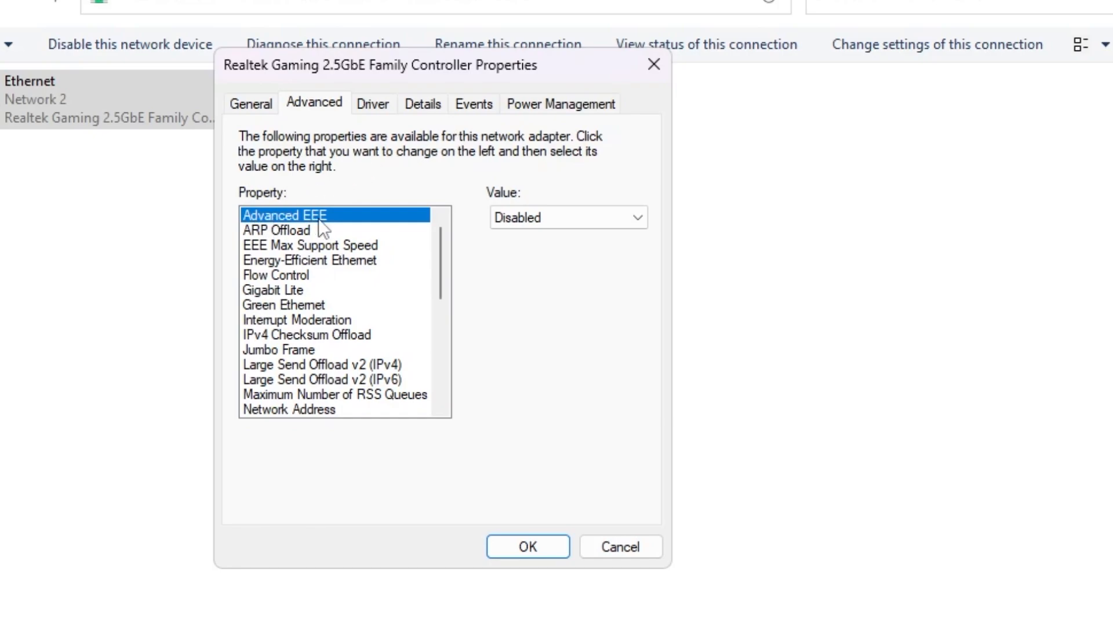
pyautogui.click(276, 230)
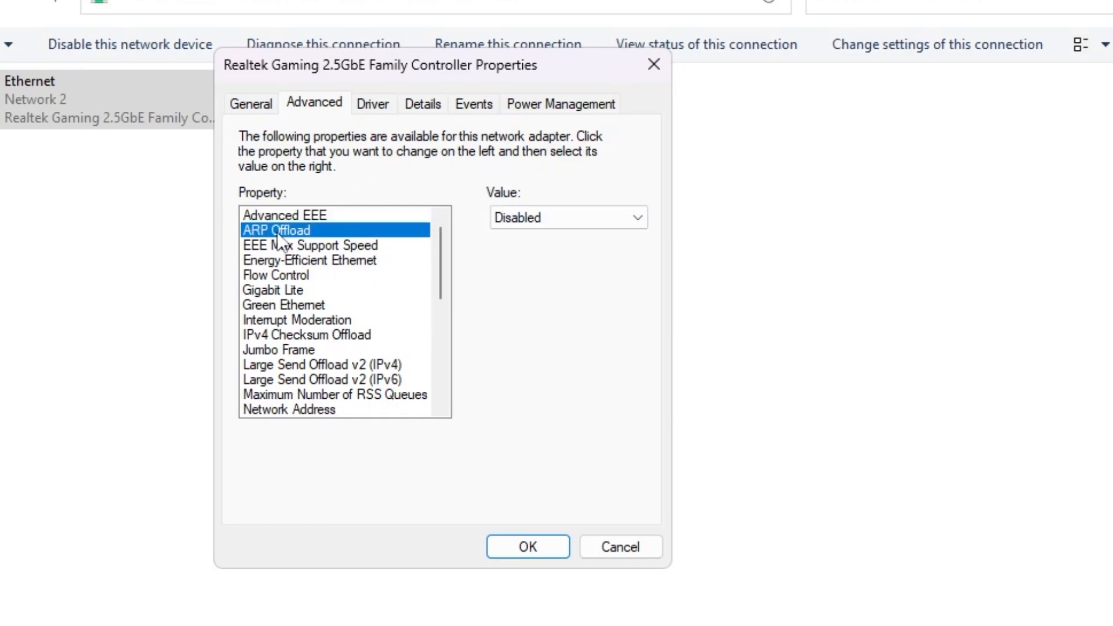
pyautogui.moveTo(531, 194)
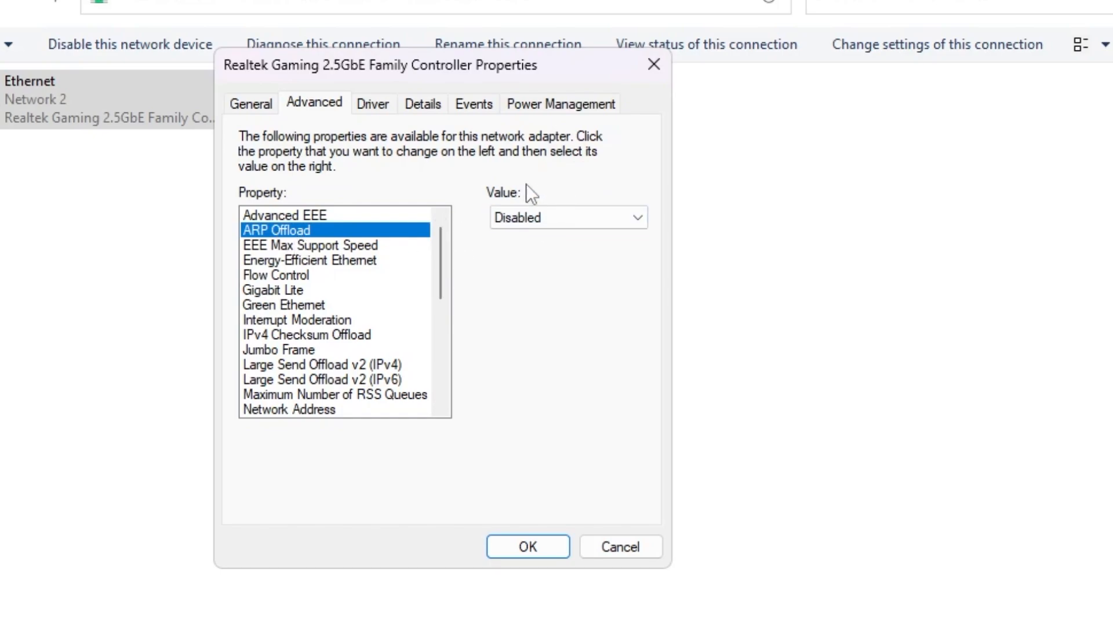
pyautogui.click(309, 260)
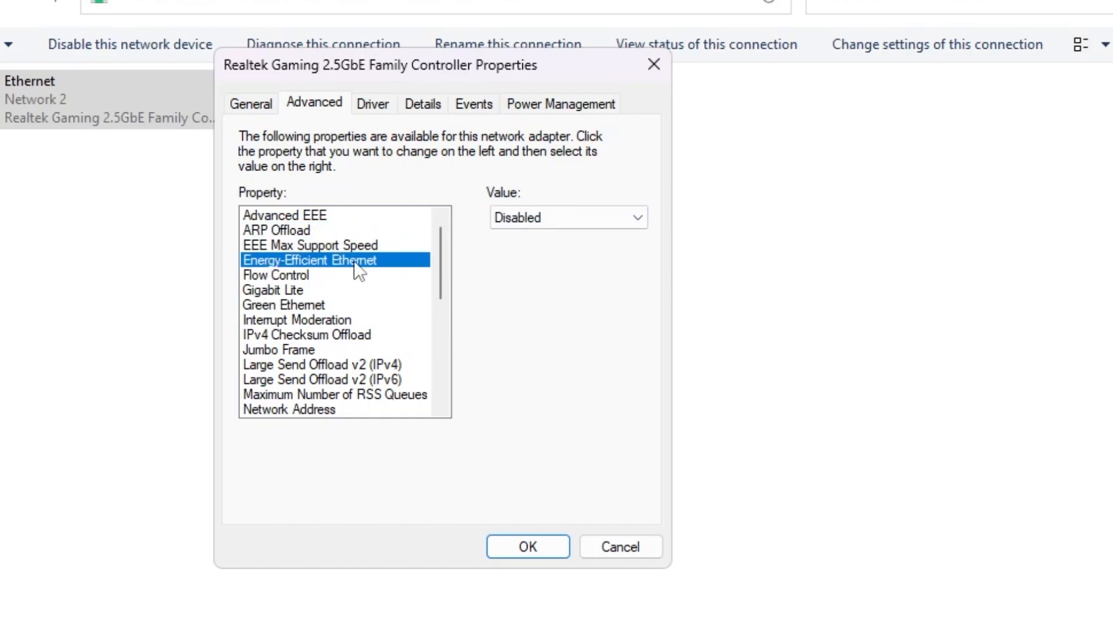
pyautogui.moveTo(292, 287)
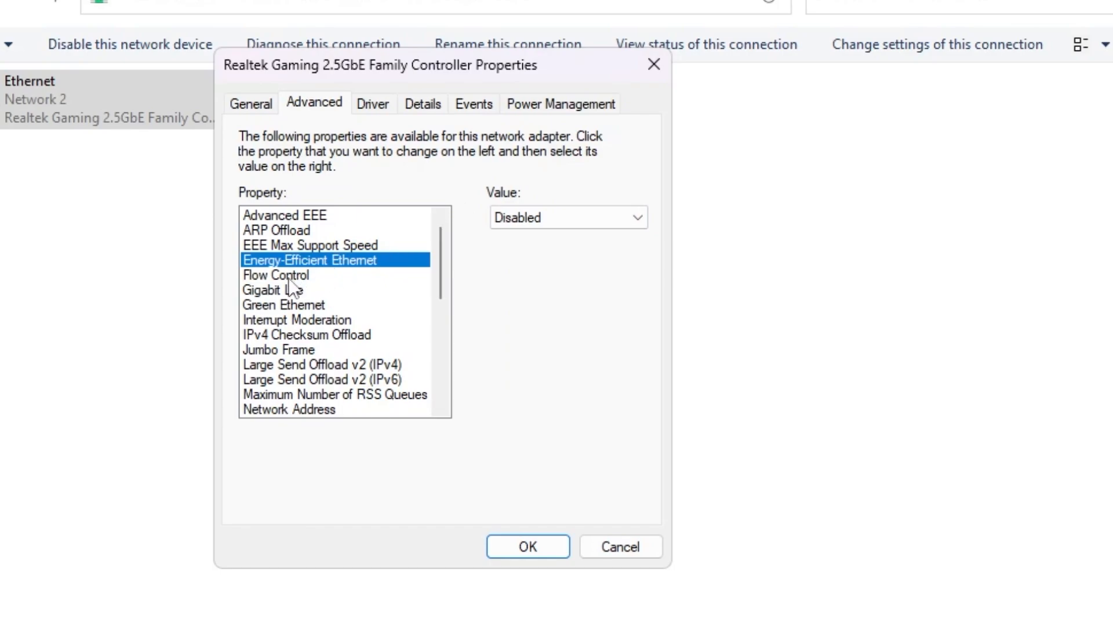
pyautogui.click(276, 275)
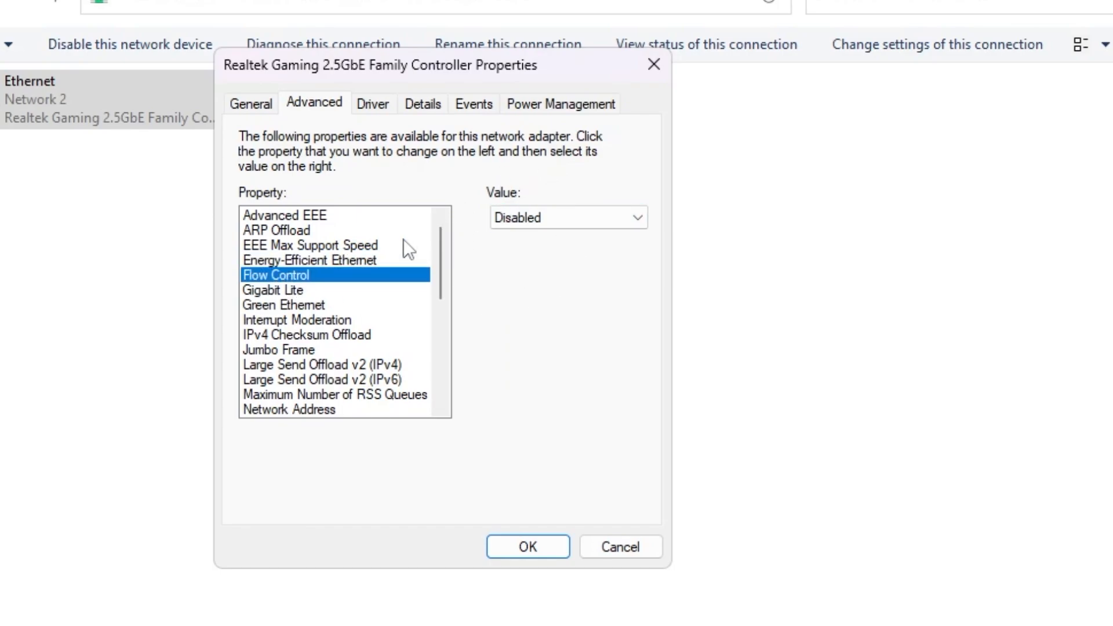
pyautogui.click(283, 305)
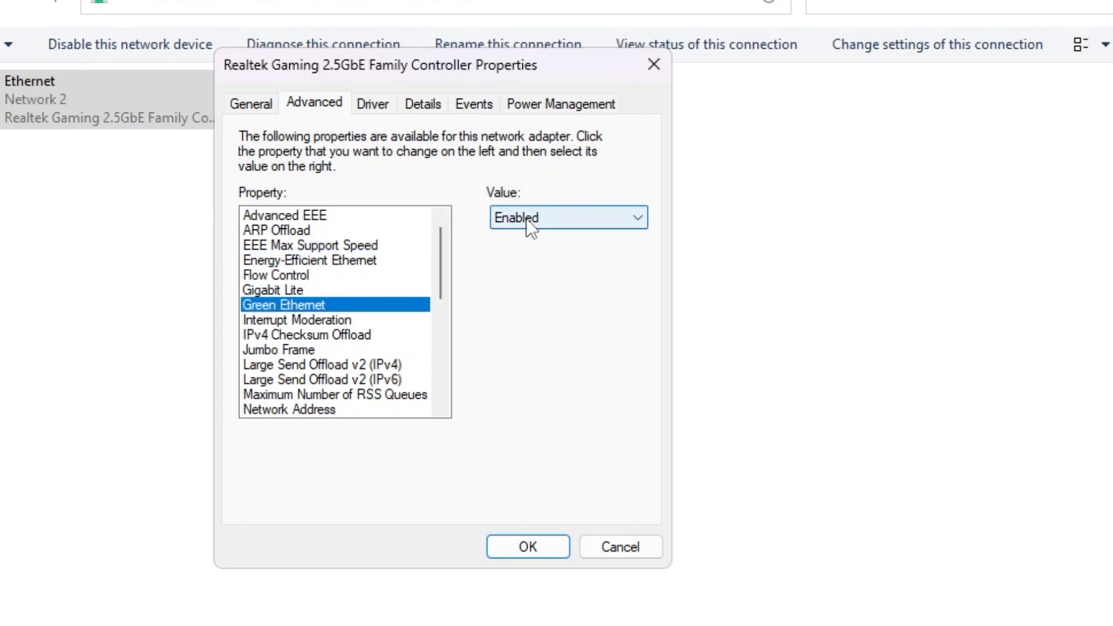
pyautogui.click(298, 320)
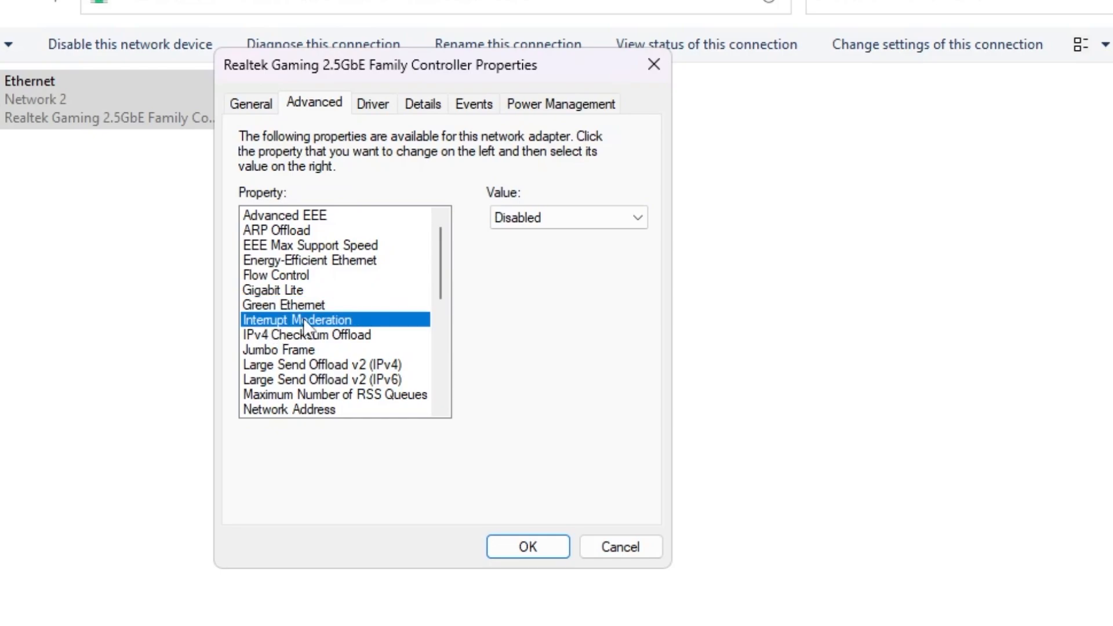
pyautogui.moveTo(346, 320)
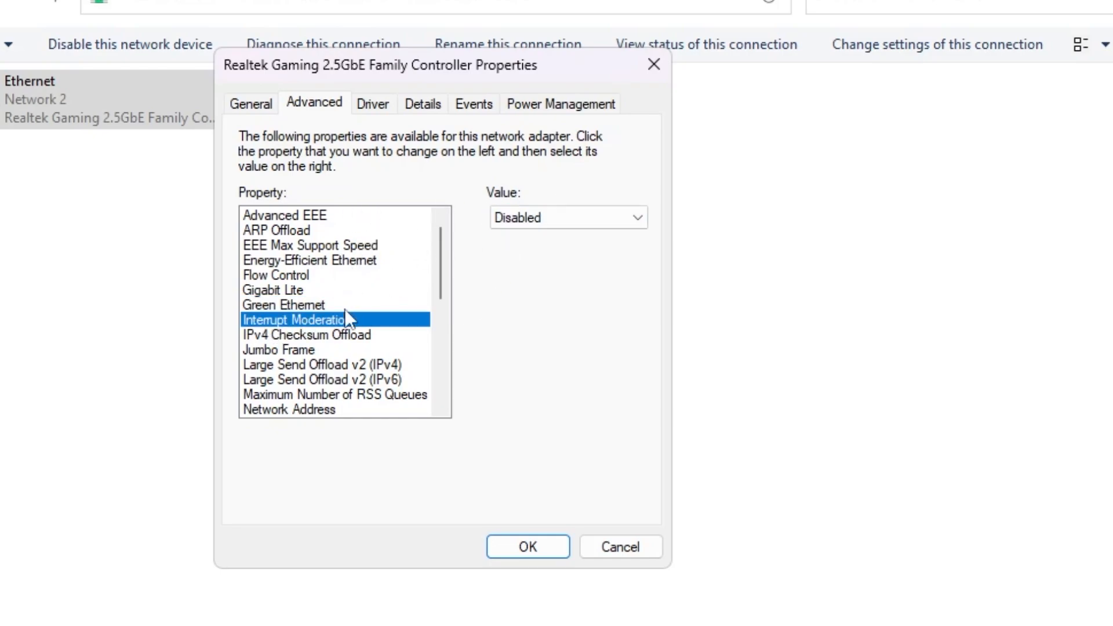
pyautogui.scroll(-3)
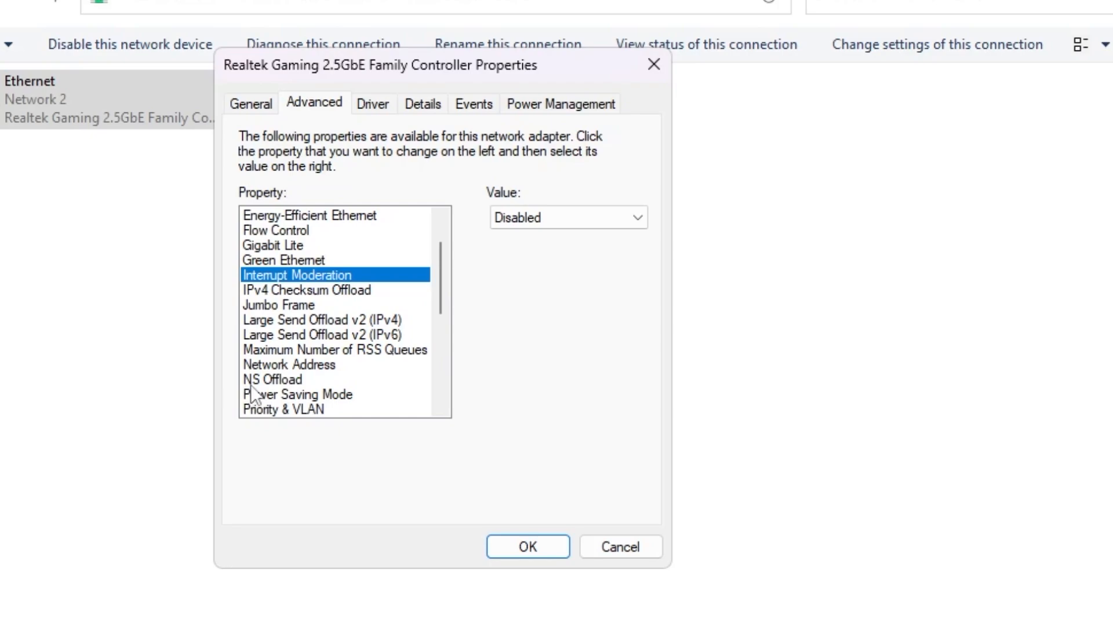
pyautogui.click(273, 379)
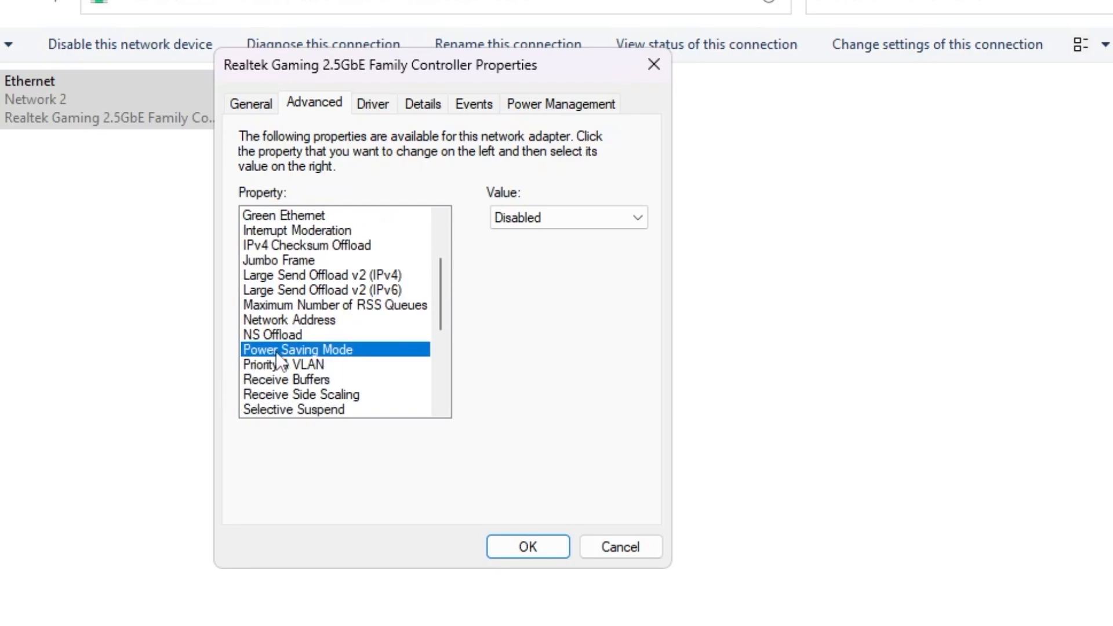
pyautogui.moveTo(378, 269)
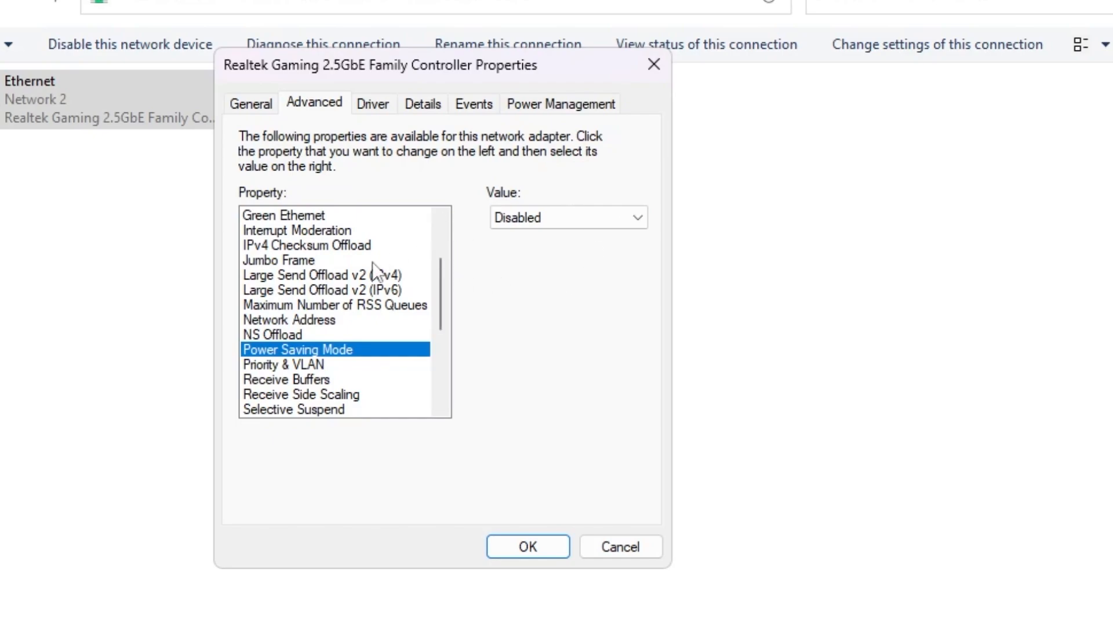
pyautogui.click(286, 379)
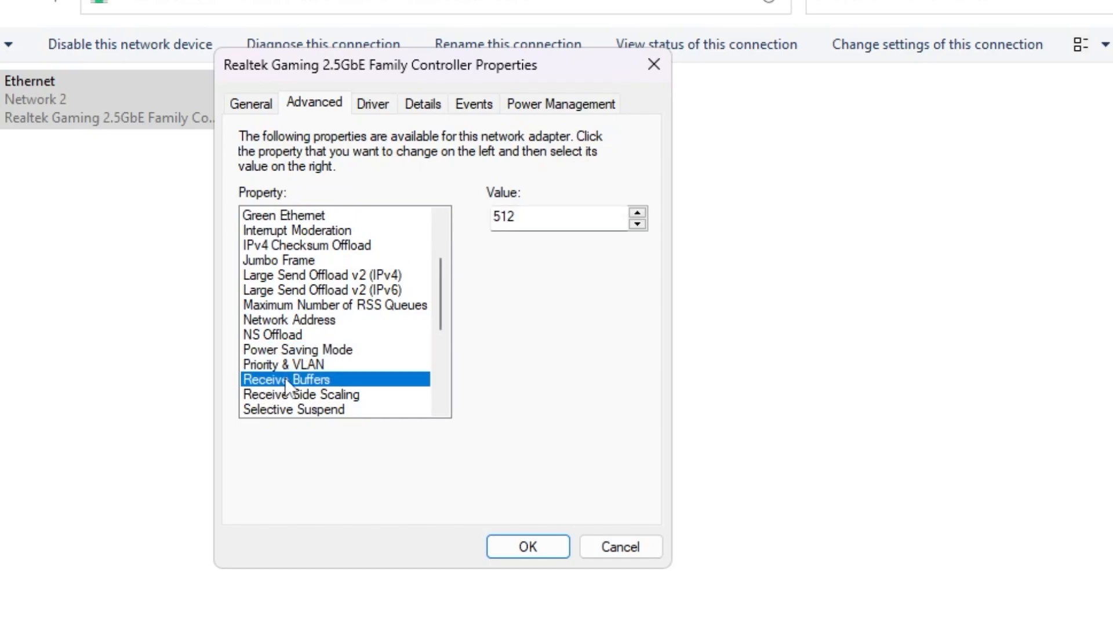
pyautogui.moveTo(311, 264)
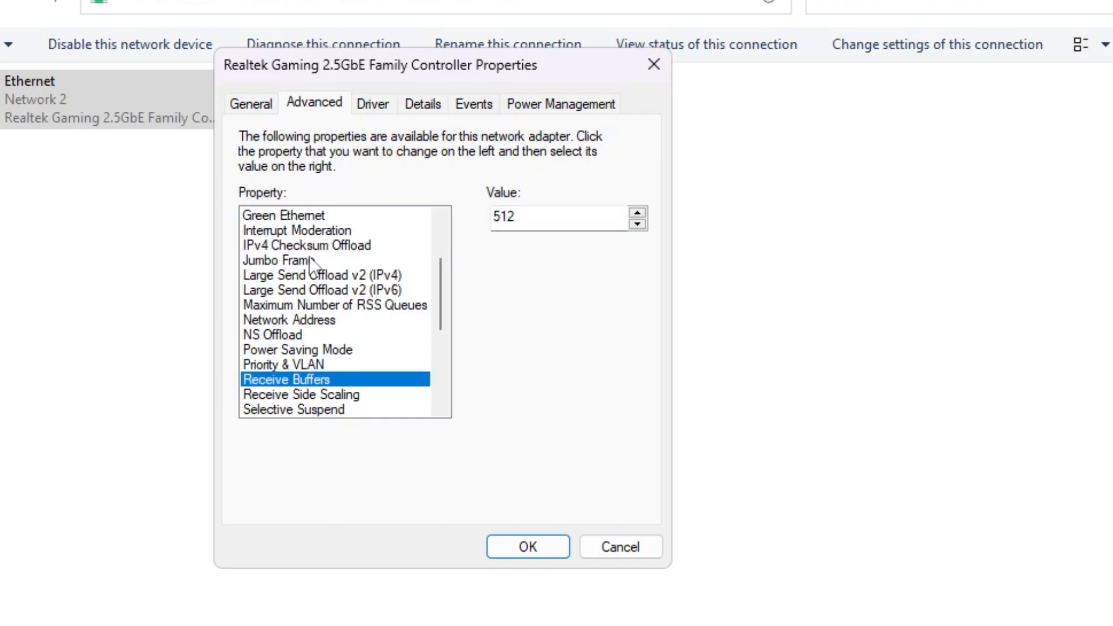
pyautogui.scroll(-3)
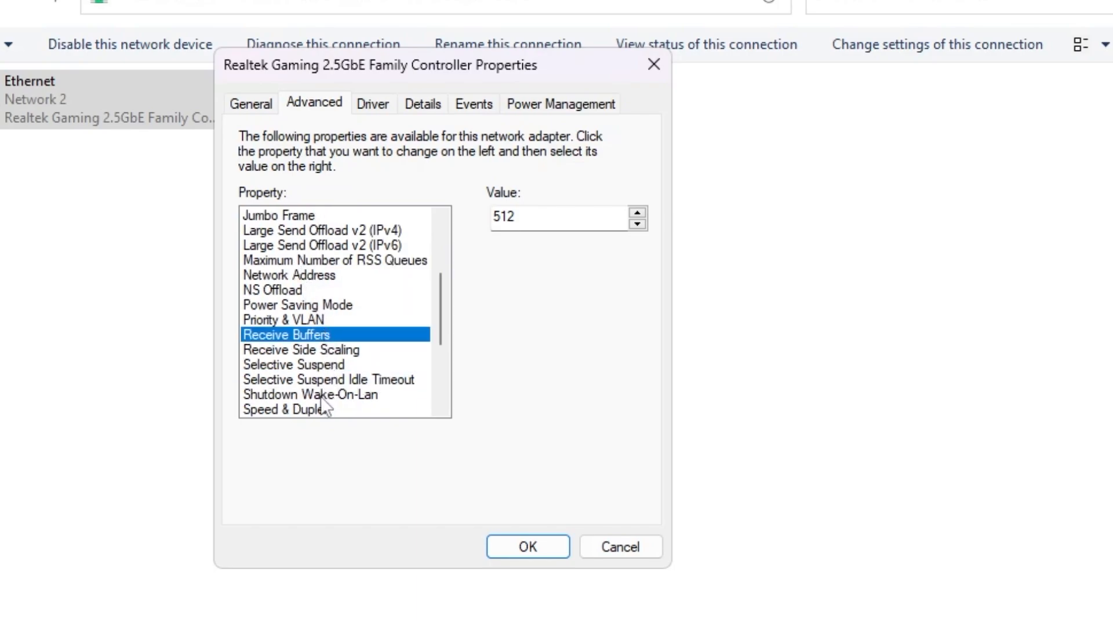
# Step: Confirm Speed & Duplex 1.0 Gbps Full Duplex and Transmit Buffers 1024, then apply with OK
pyautogui.click(308, 409)
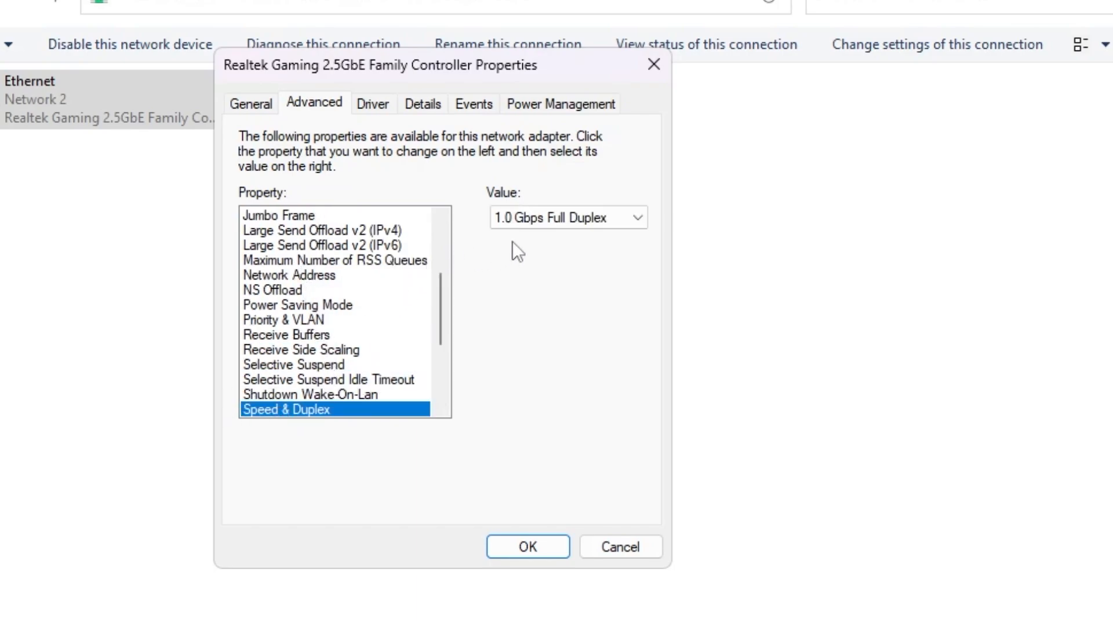
pyautogui.moveTo(344, 291)
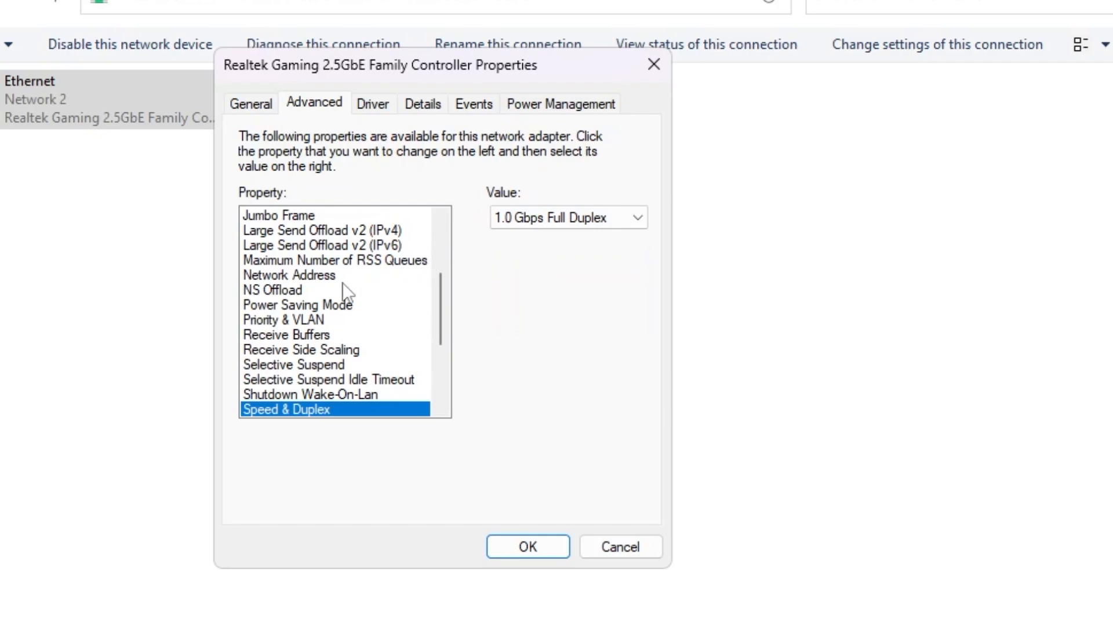
pyautogui.scroll(-3)
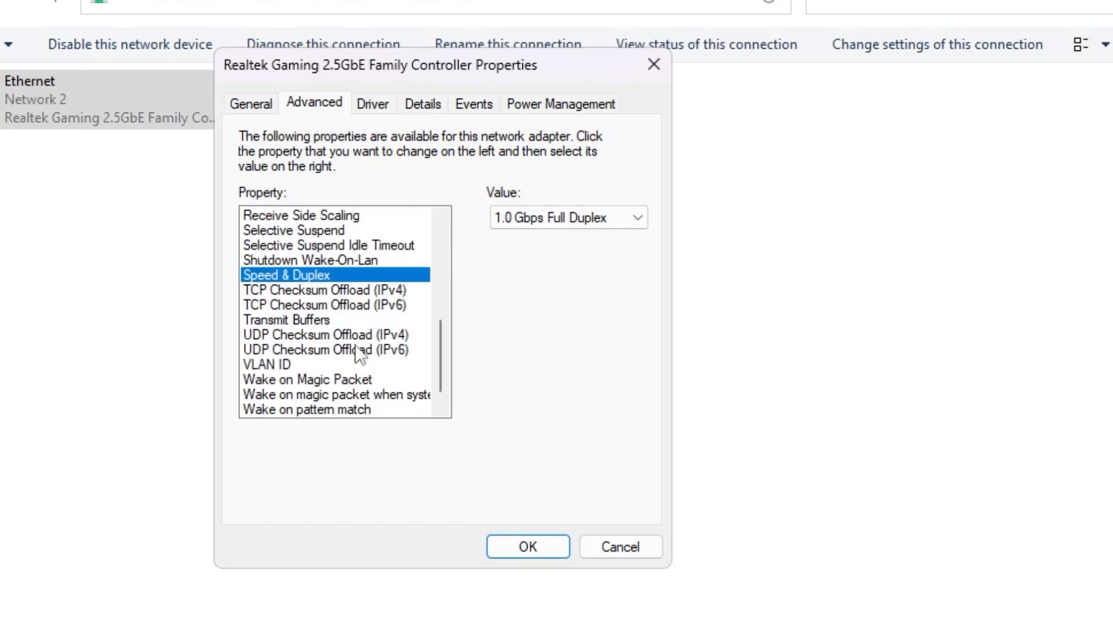
pyautogui.click(287, 305)
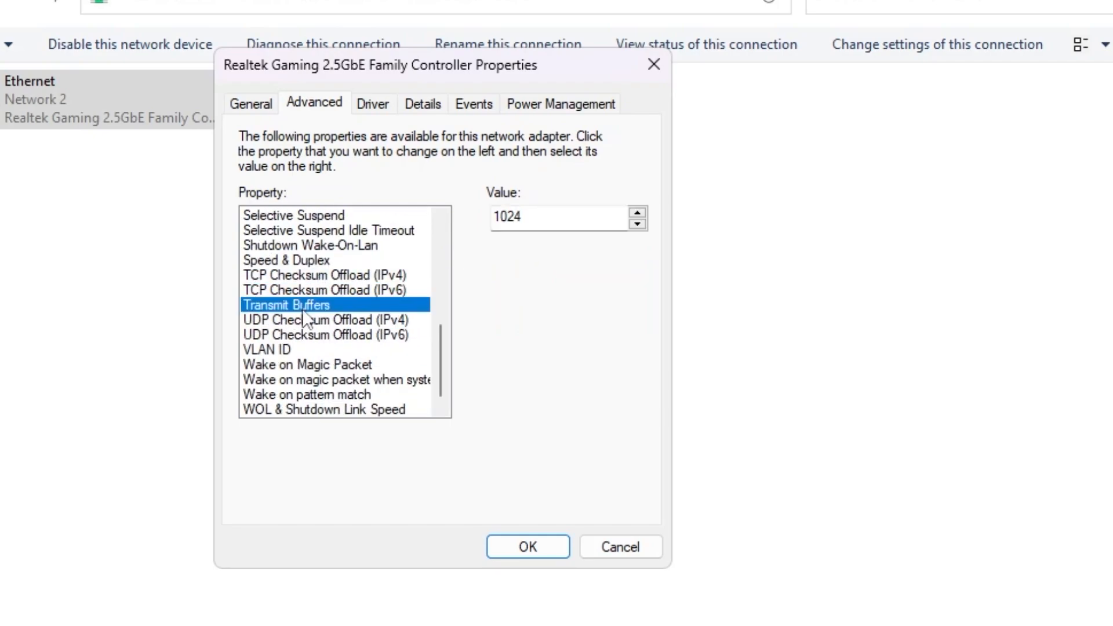
pyautogui.moveTo(508, 243)
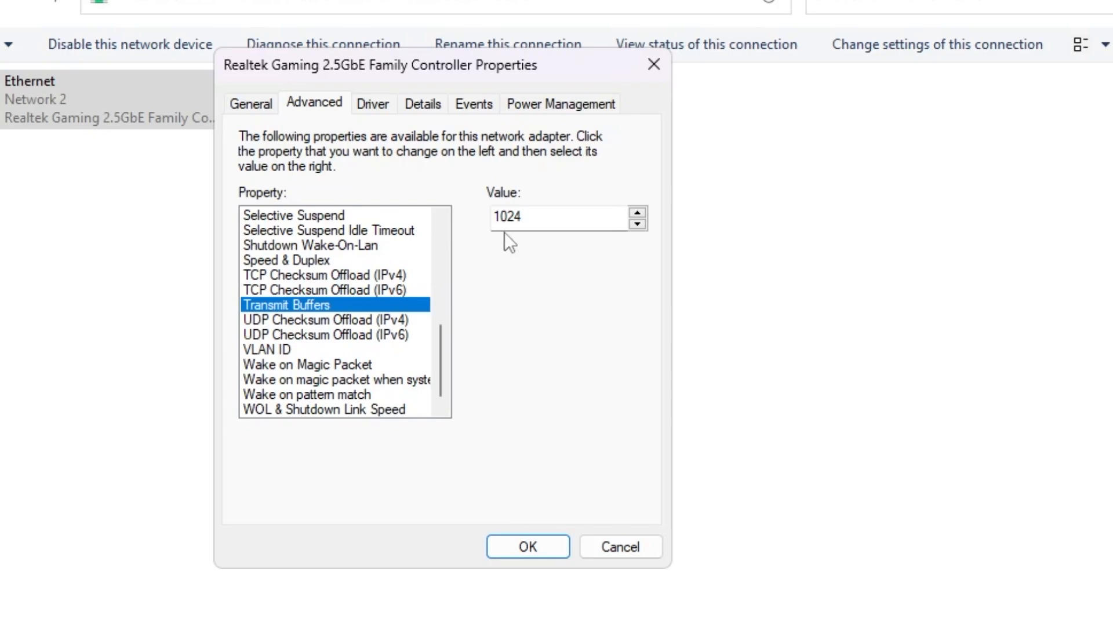
pyautogui.moveTo(522, 206)
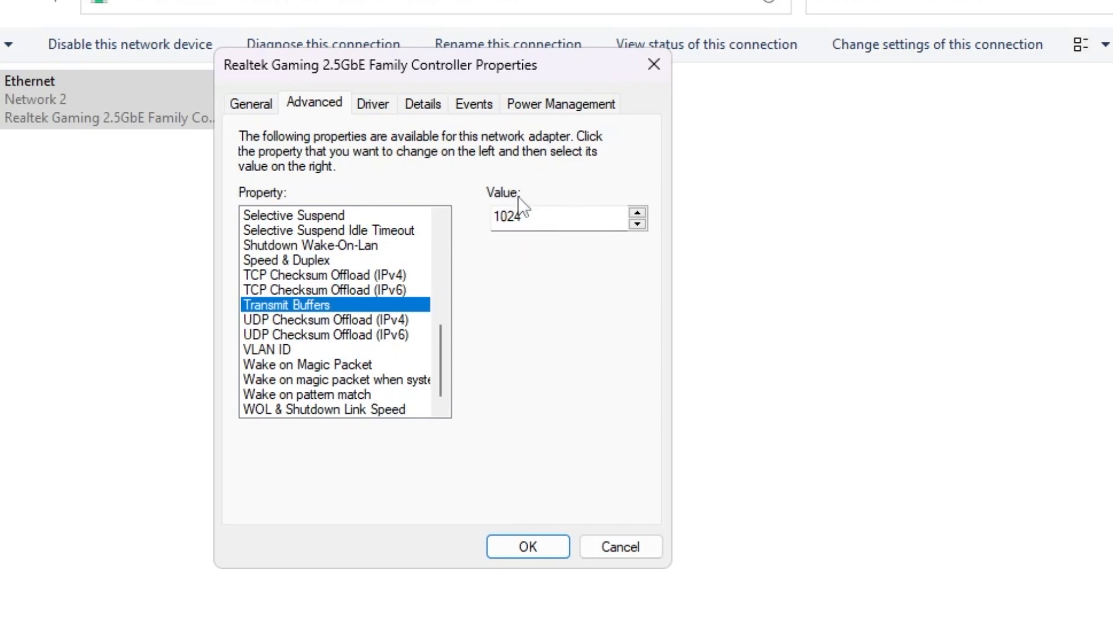
pyautogui.moveTo(245, 90)
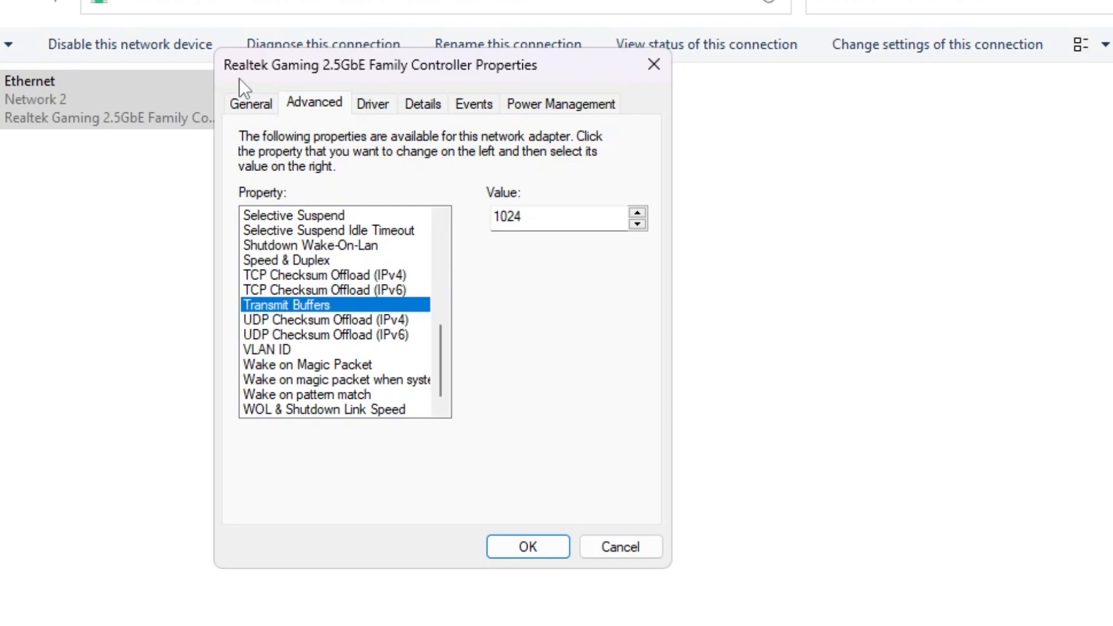
pyautogui.moveTo(394, 85)
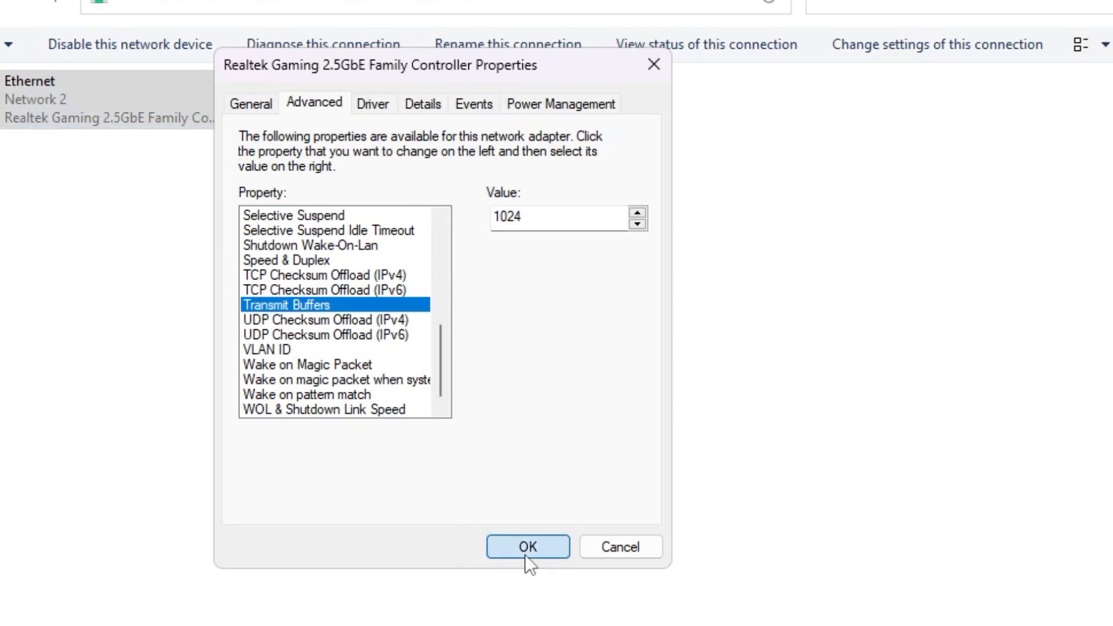
pyautogui.click(527, 546)
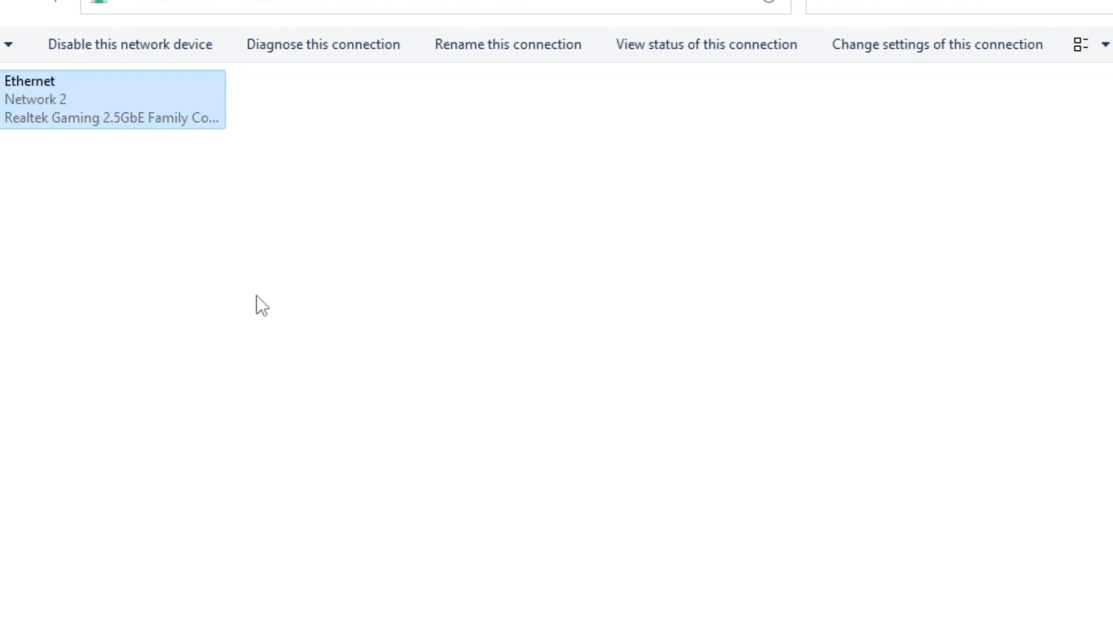